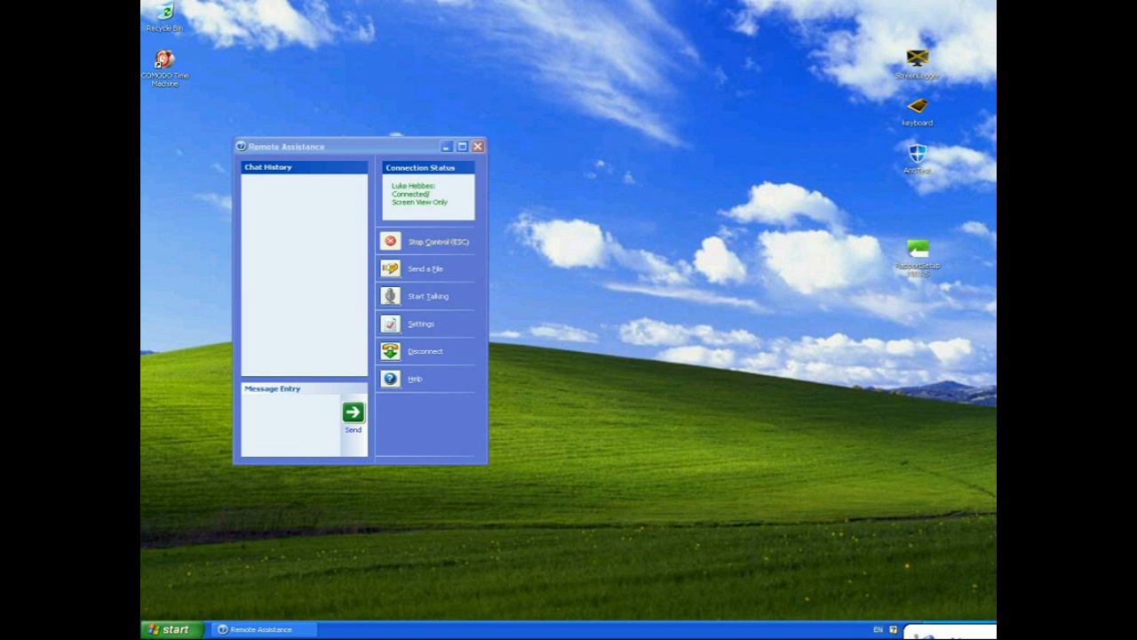
Launch ScreenLogger, move its window to the lower right, and start capturing
{"action": "left_click", "coordinate": [444, 146]}
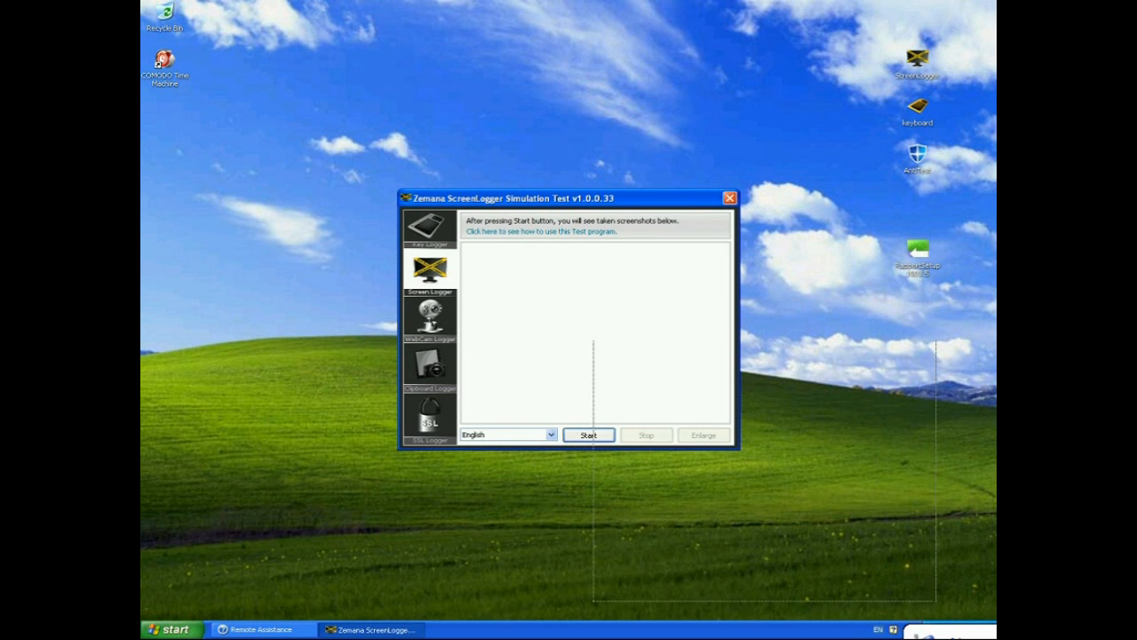
{"action": "left_click_drag", "start_coordinate": [569, 197], "coordinate": [822, 362]}
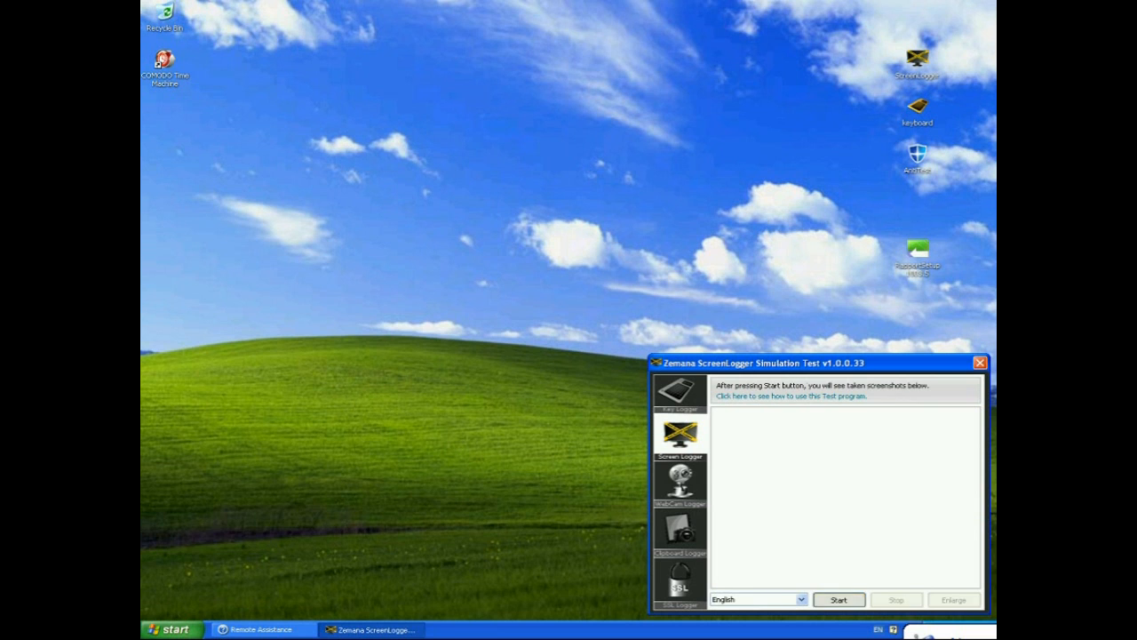
{"action": "left_click", "coordinate": [839, 599]}
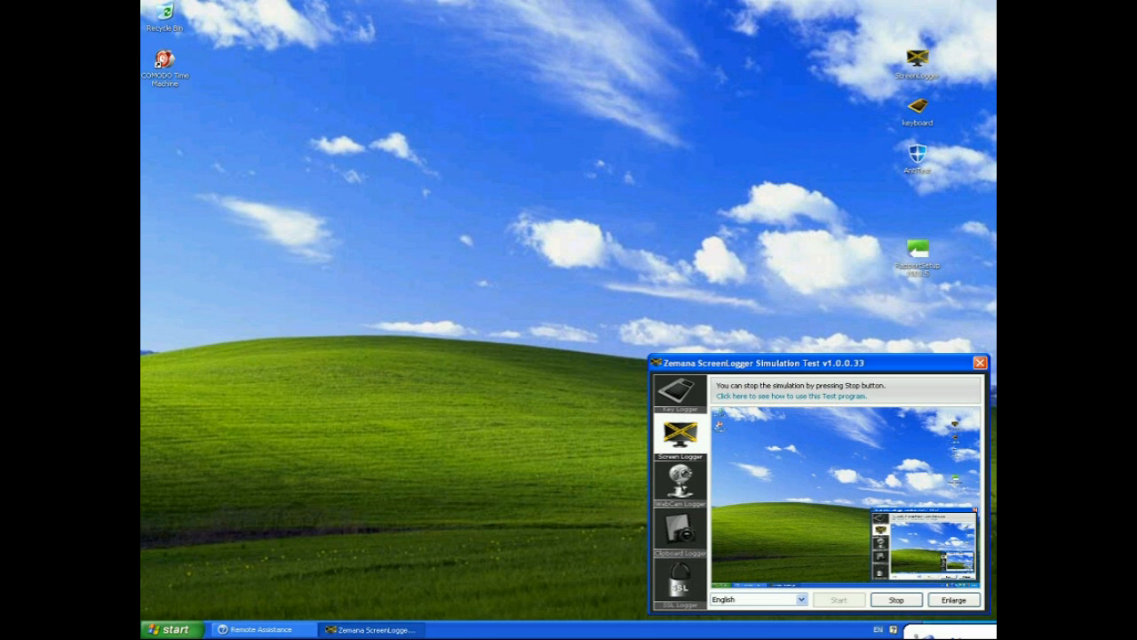
Launch Internet Explorer from the Start menu and focus the Google UK search box
{"action": "left_click", "coordinate": [169, 630]}
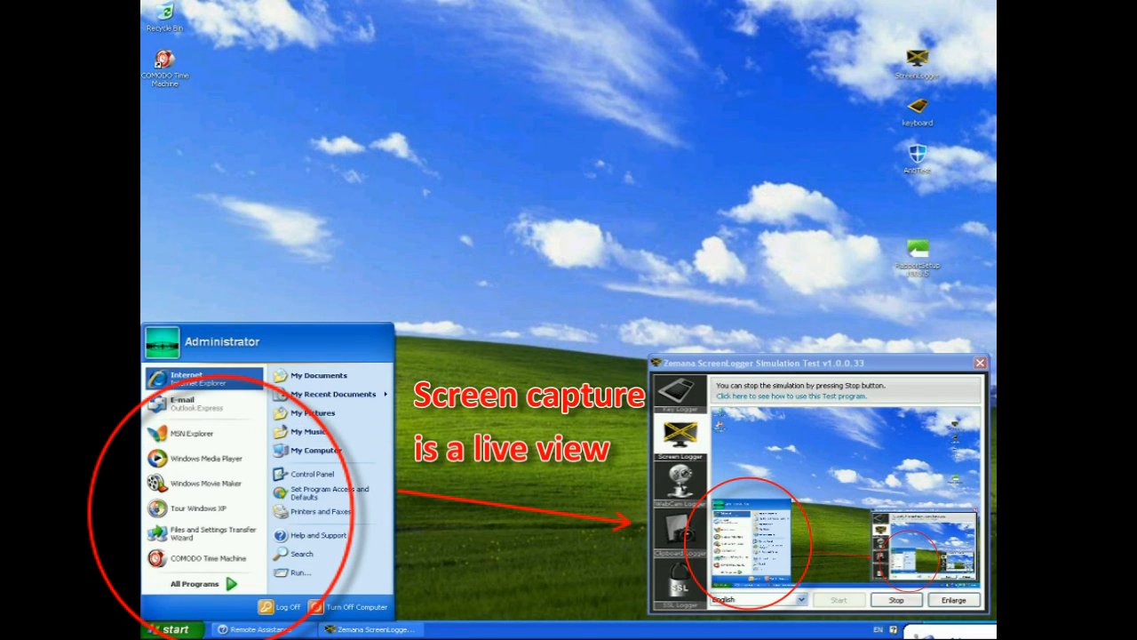
{"action": "left_click", "coordinate": [169, 629]}
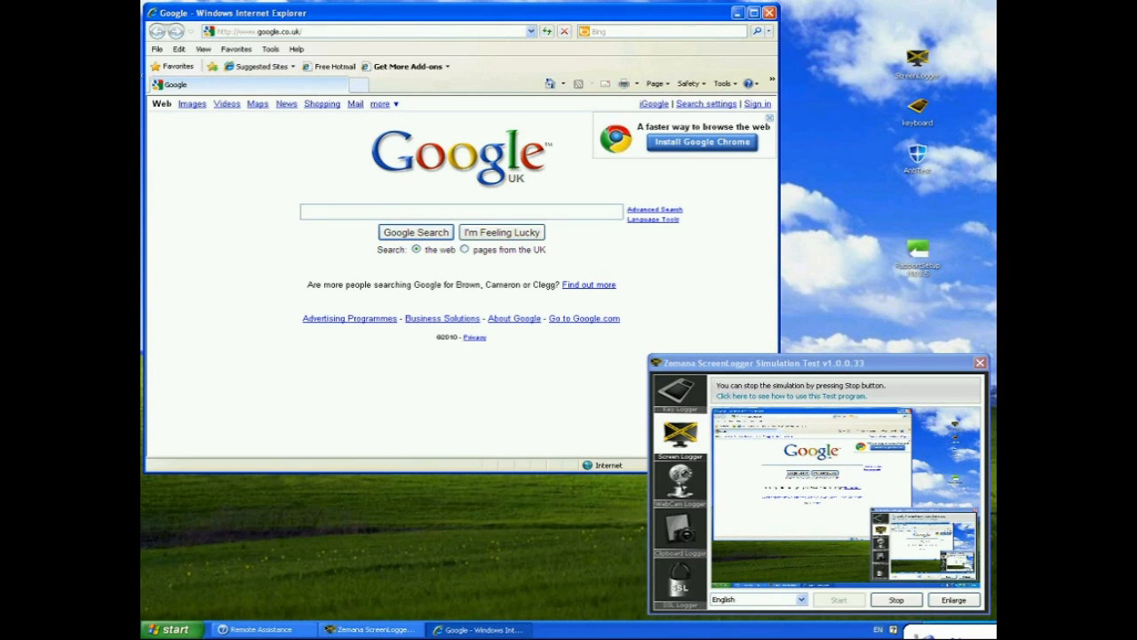
{"action": "left_click", "coordinate": [462, 211]}
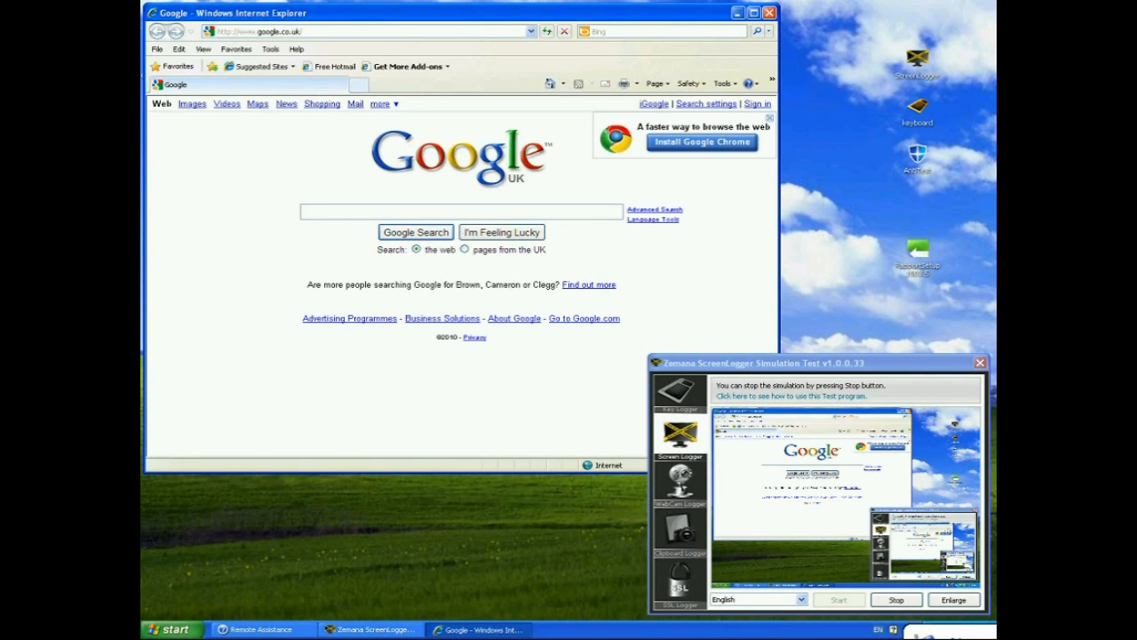
Search 'hsbc internet banking' and open 'Log on to Personal Internet Banking' in a new tab
{"action": "type", "text": "hsbc internet banking"}
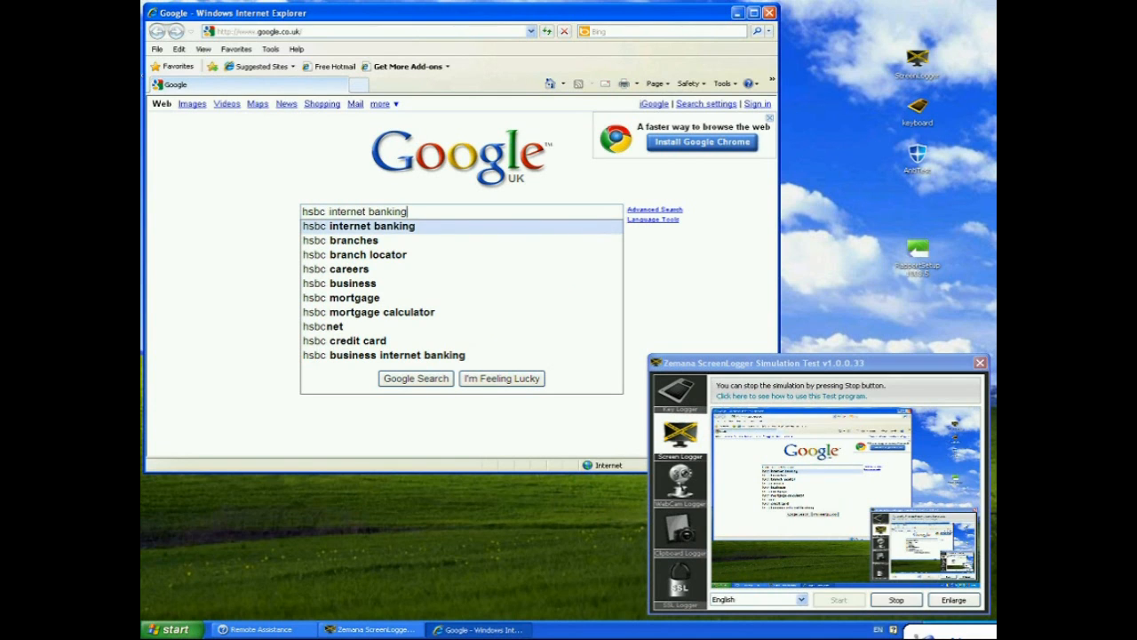
{"action": "left_click", "coordinate": [415, 378]}
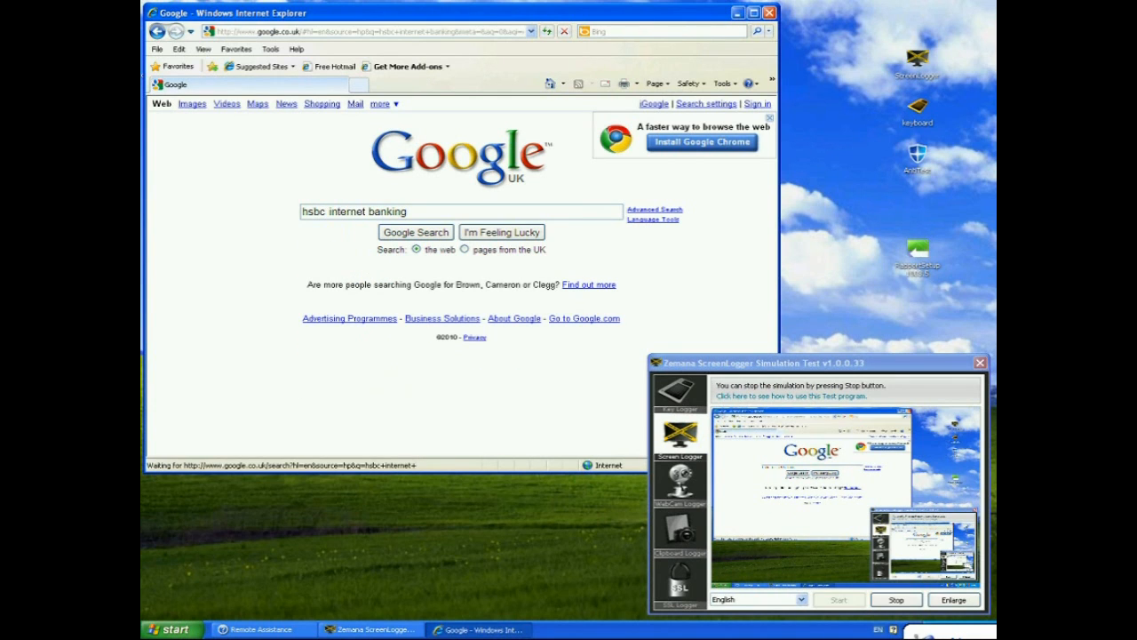
{"action": "left_click", "coordinate": [415, 232]}
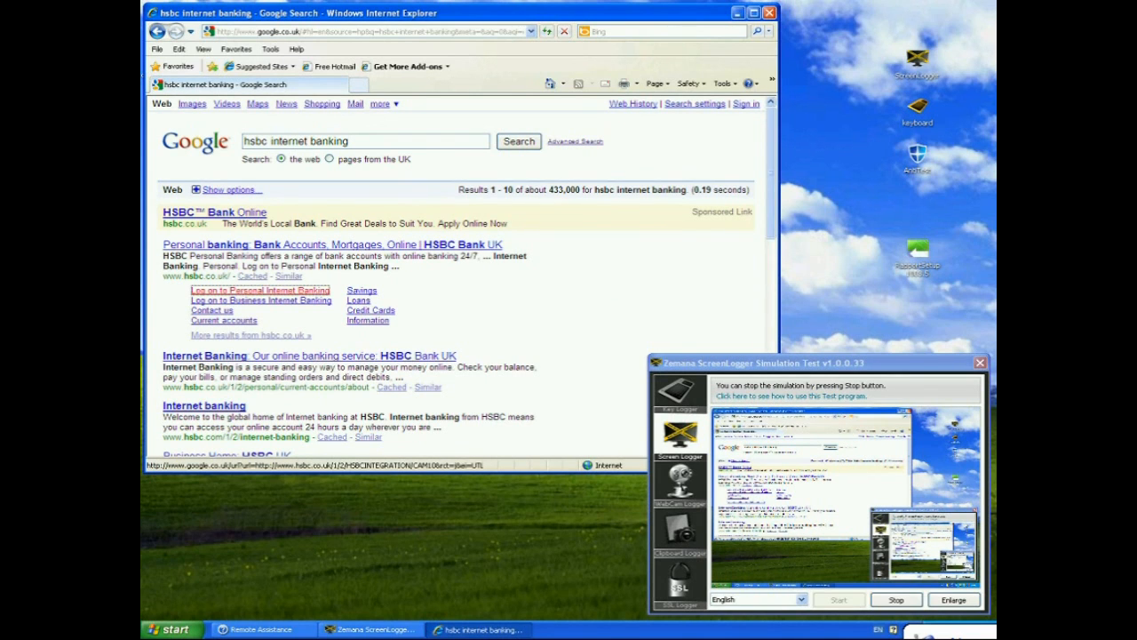
{"action": "right_click", "coordinate": [259, 290]}
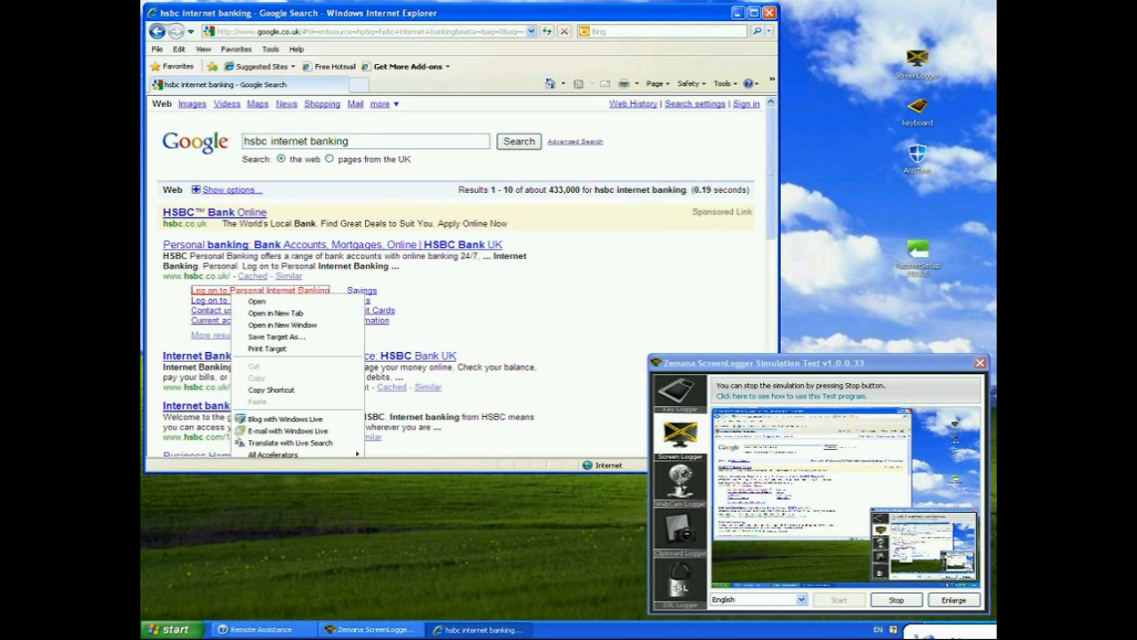
{"action": "left_click", "coordinate": [275, 313]}
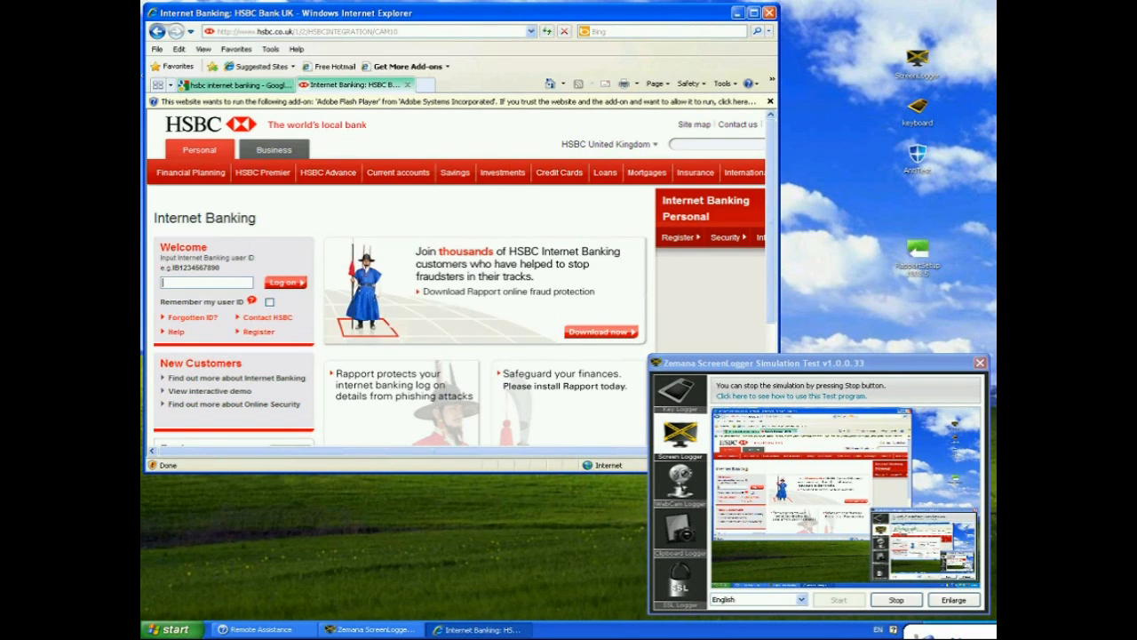
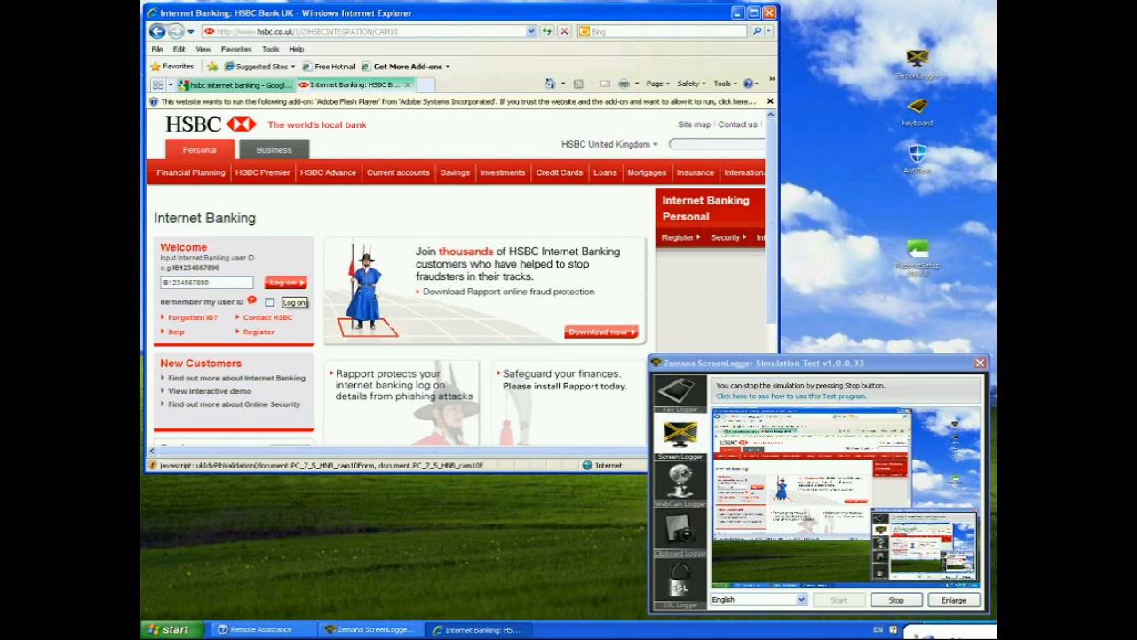
{"action": "left_click", "coordinate": [285, 270]}
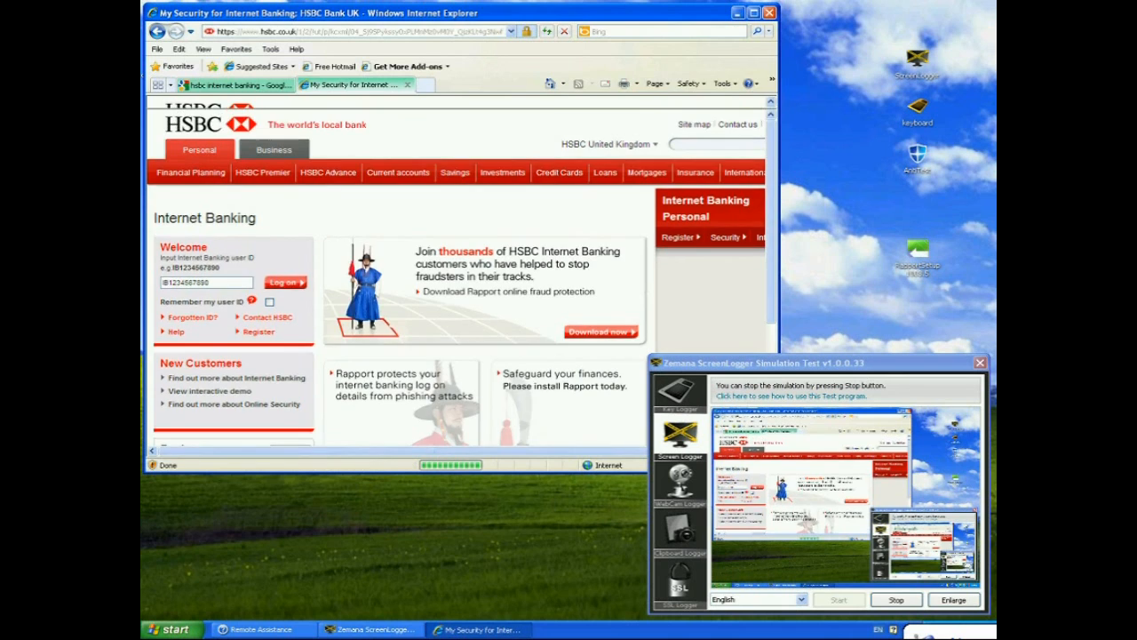
{"action": "left_click", "coordinate": [284, 282]}
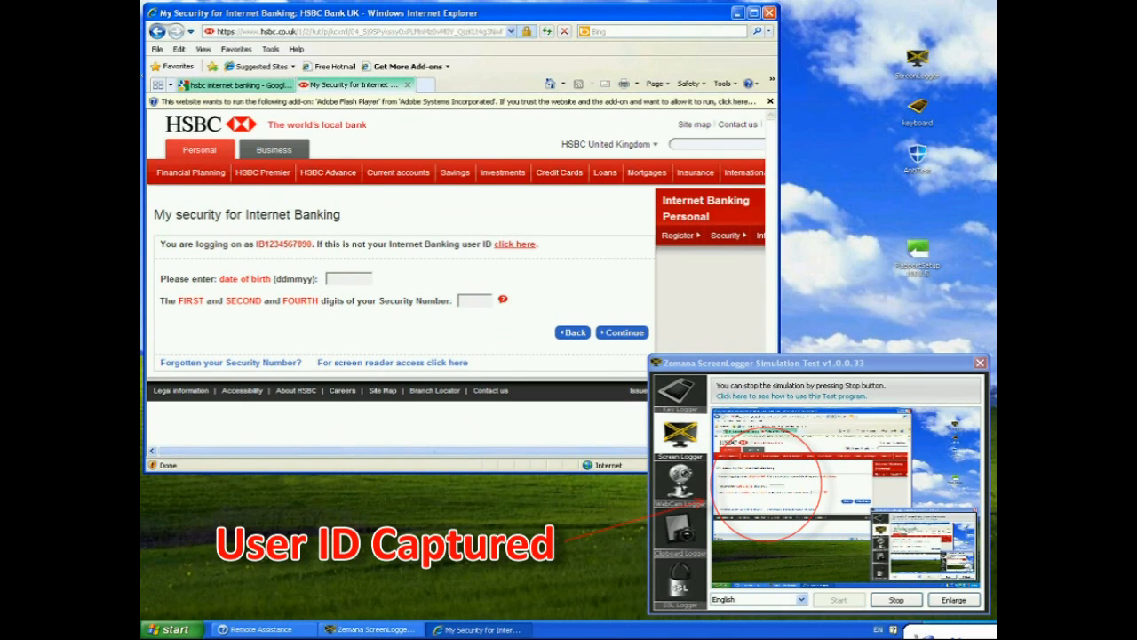
{"action": "double_click", "coordinate": [282, 243]}
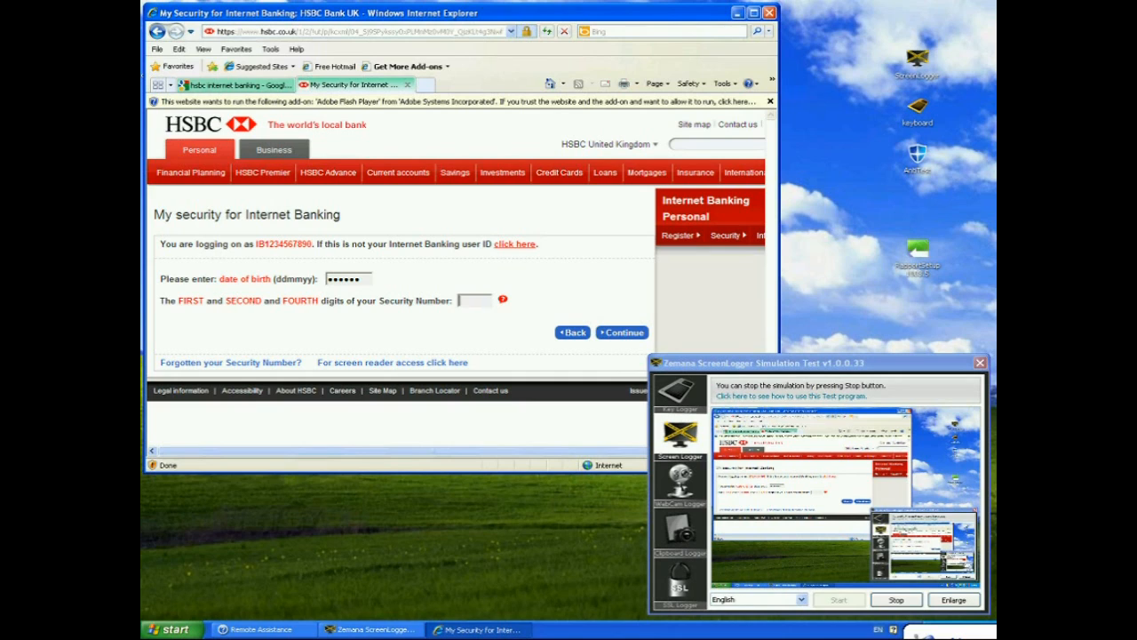
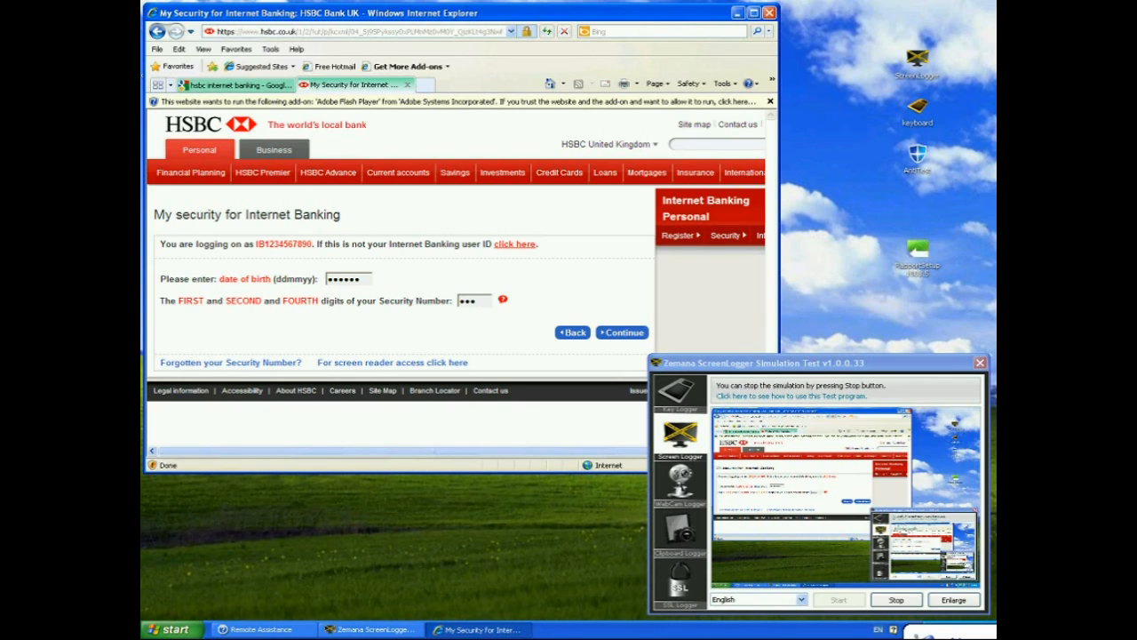
{"action": "left_click", "coordinate": [476, 300]}
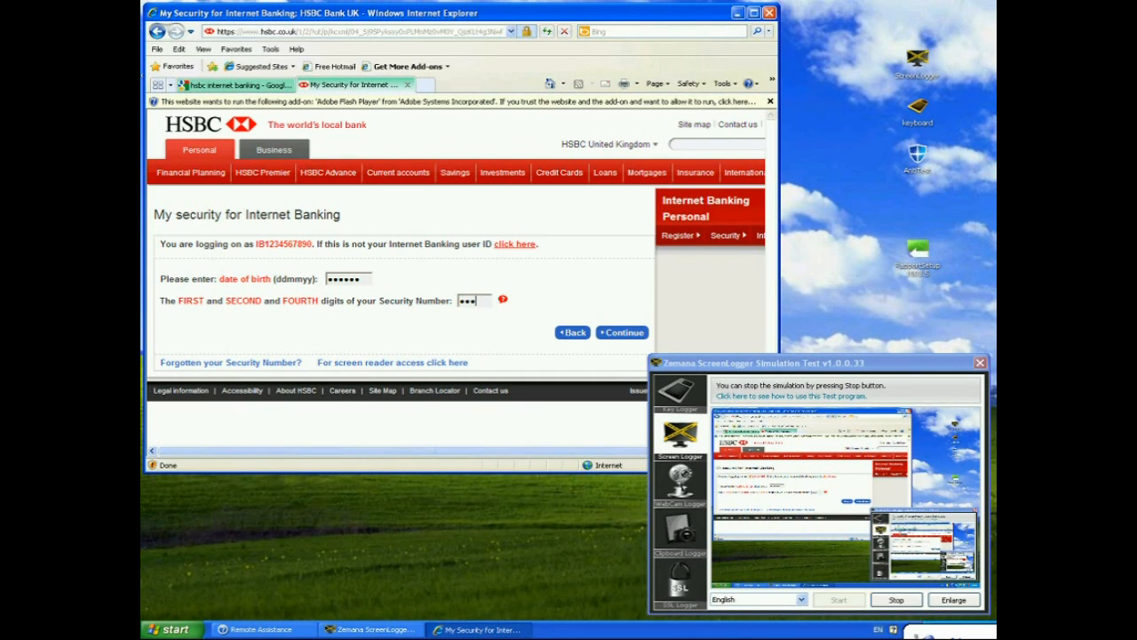
Close Internet Explorer, choosing to close all open tabs
{"action": "left_click", "coordinate": [768, 12]}
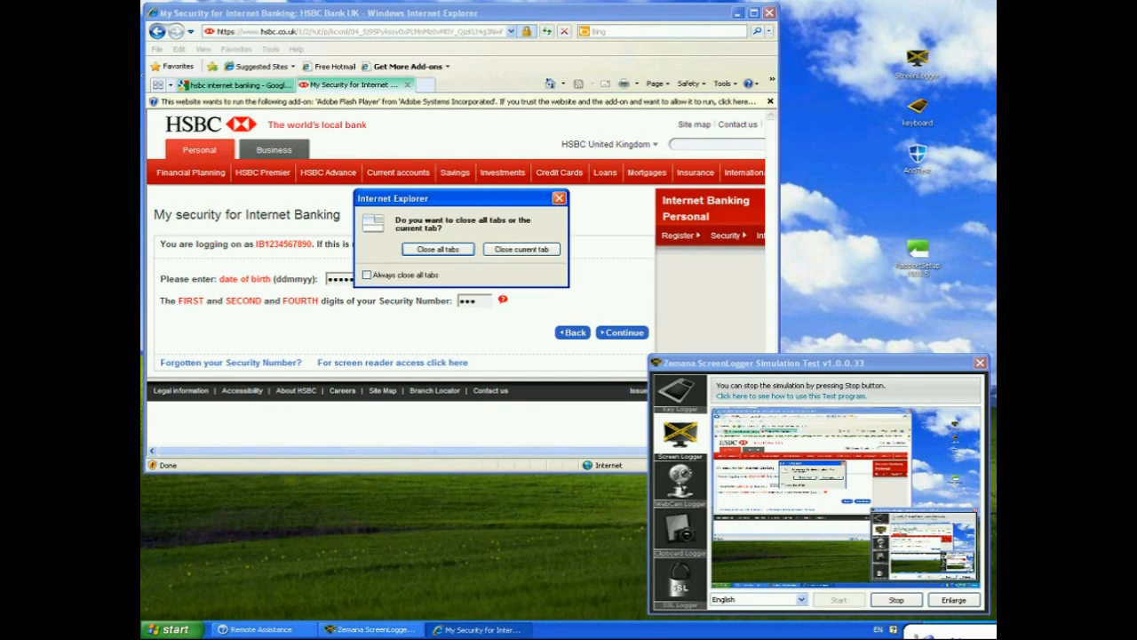
{"action": "left_click", "coordinate": [521, 249]}
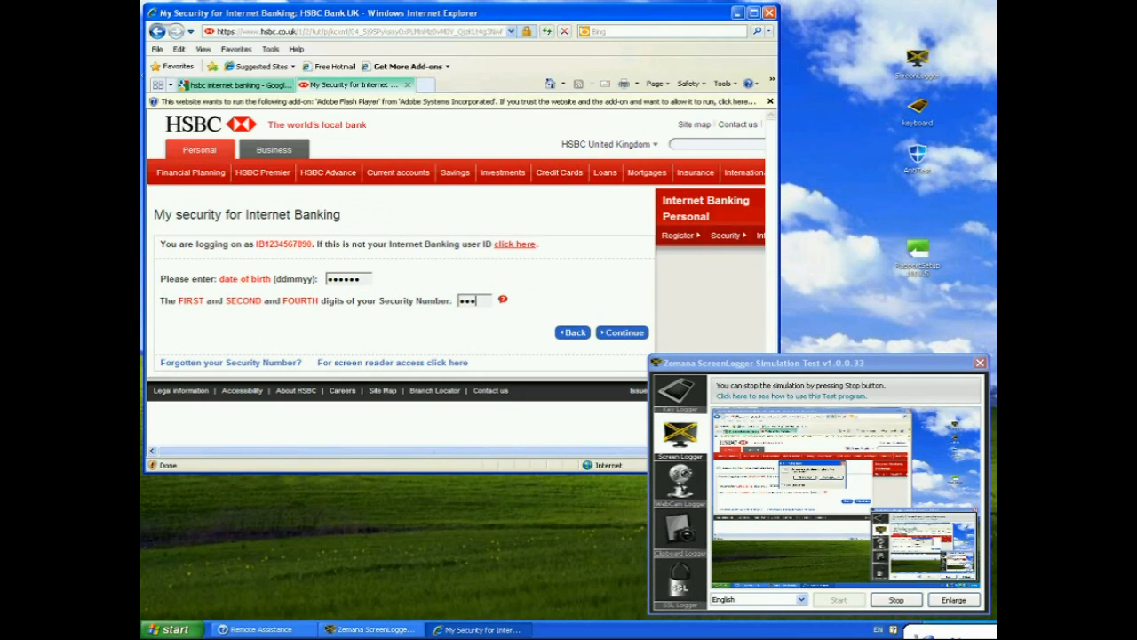
{"action": "left_click", "coordinate": [769, 12]}
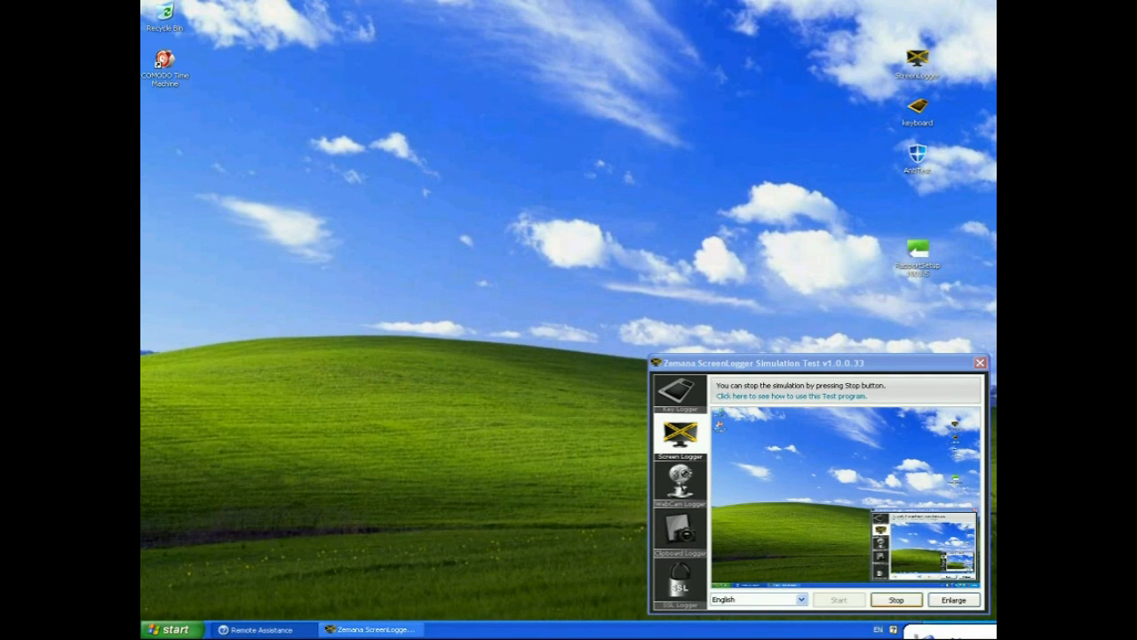
Stop the ScreenLogger capture and acknowledge the Trusteer firewall notice to start Rapport setup
{"action": "left_click", "coordinate": [896, 599]}
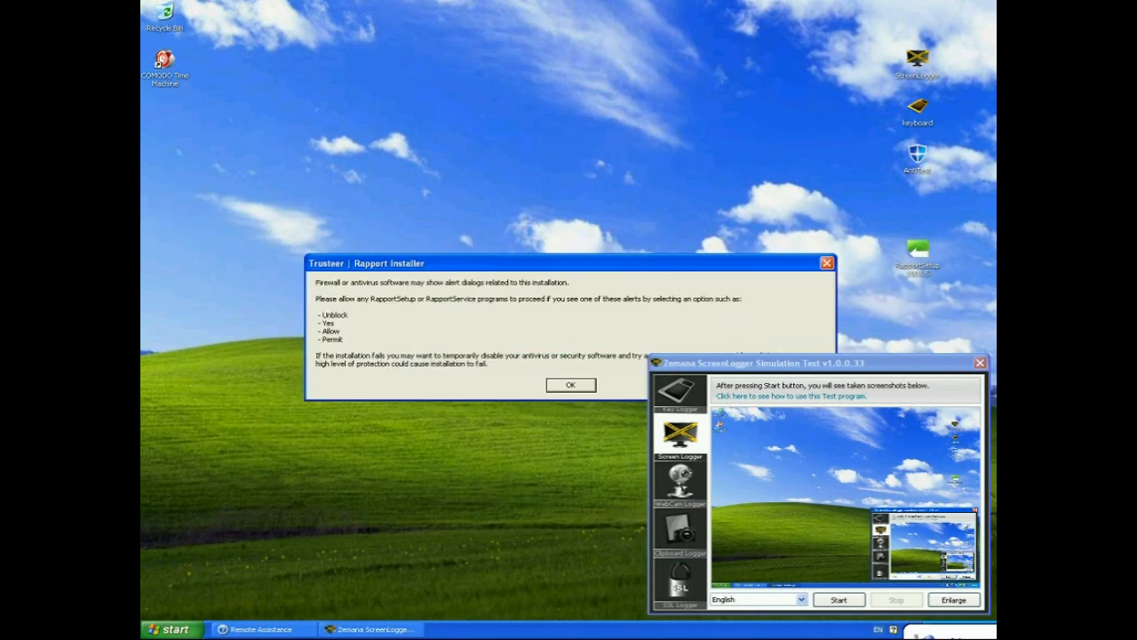
{"action": "left_click", "coordinate": [571, 384]}
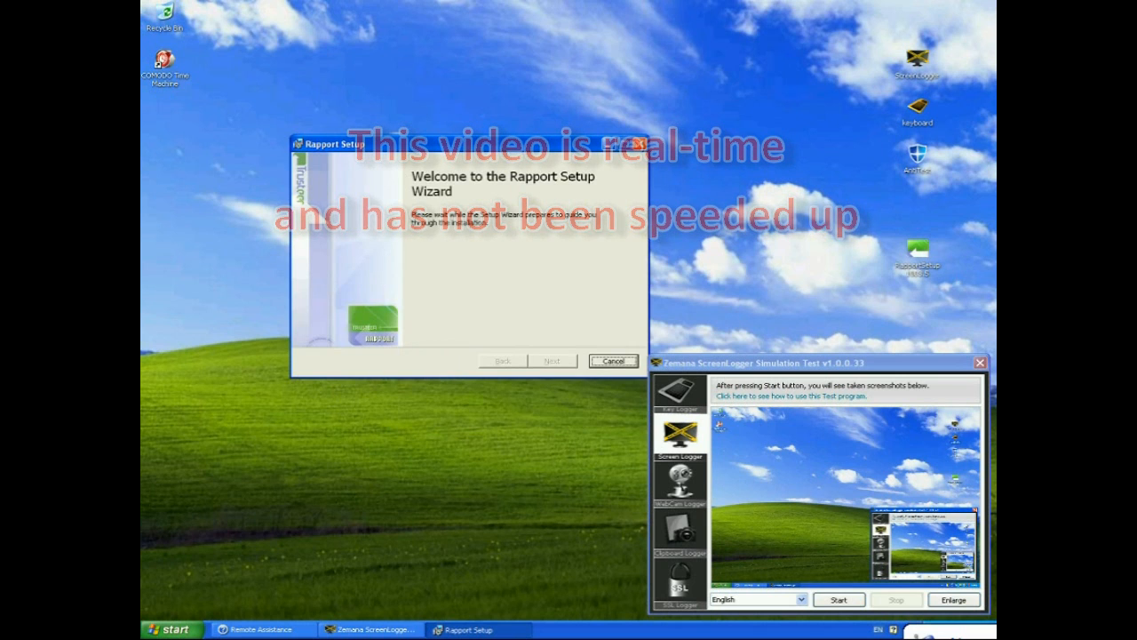
Continue past the Rapport welcome page and install Rapport
{"action": "left_click", "coordinate": [551, 360]}
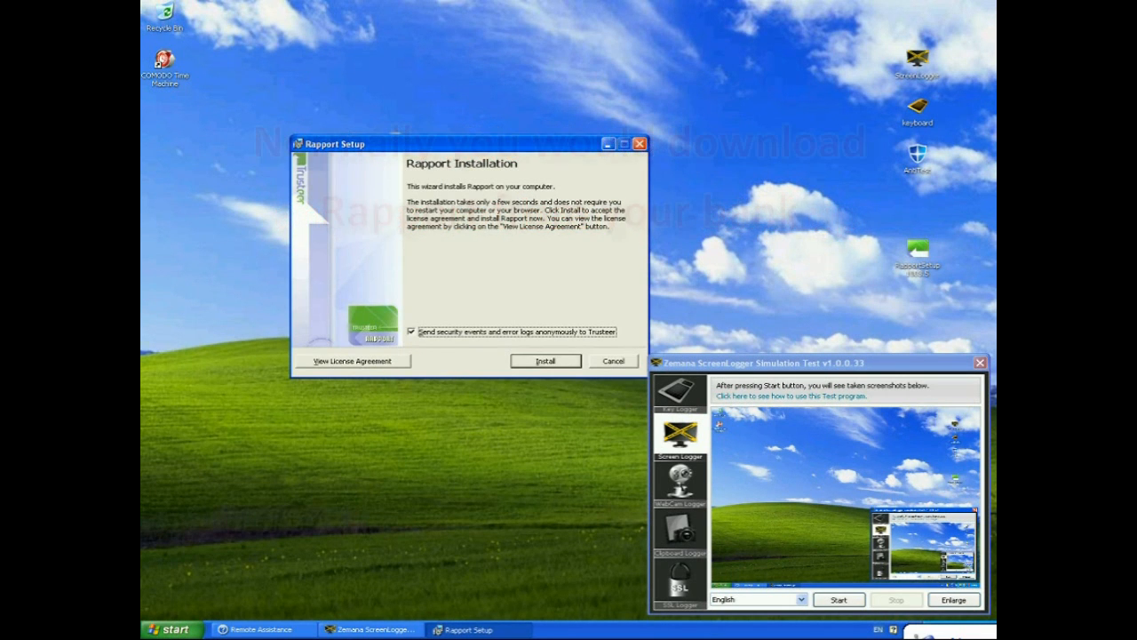
{"action": "left_click", "coordinate": [545, 360]}
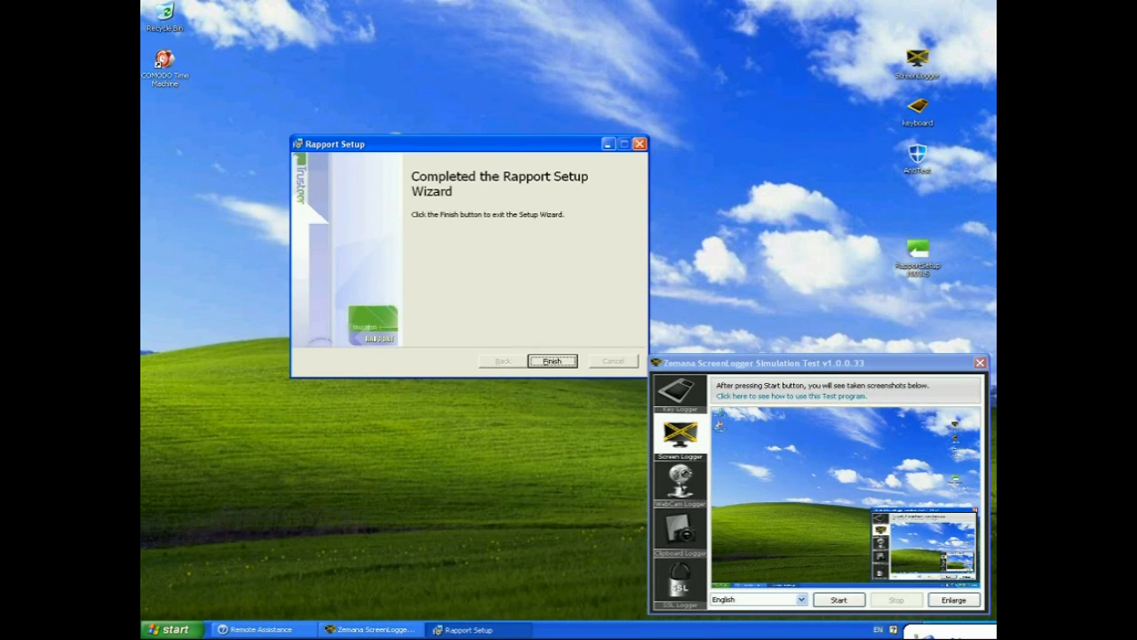
Finish Rapport Setup and restart the ScreenLogger capture
{"action": "left_click", "coordinate": [551, 361]}
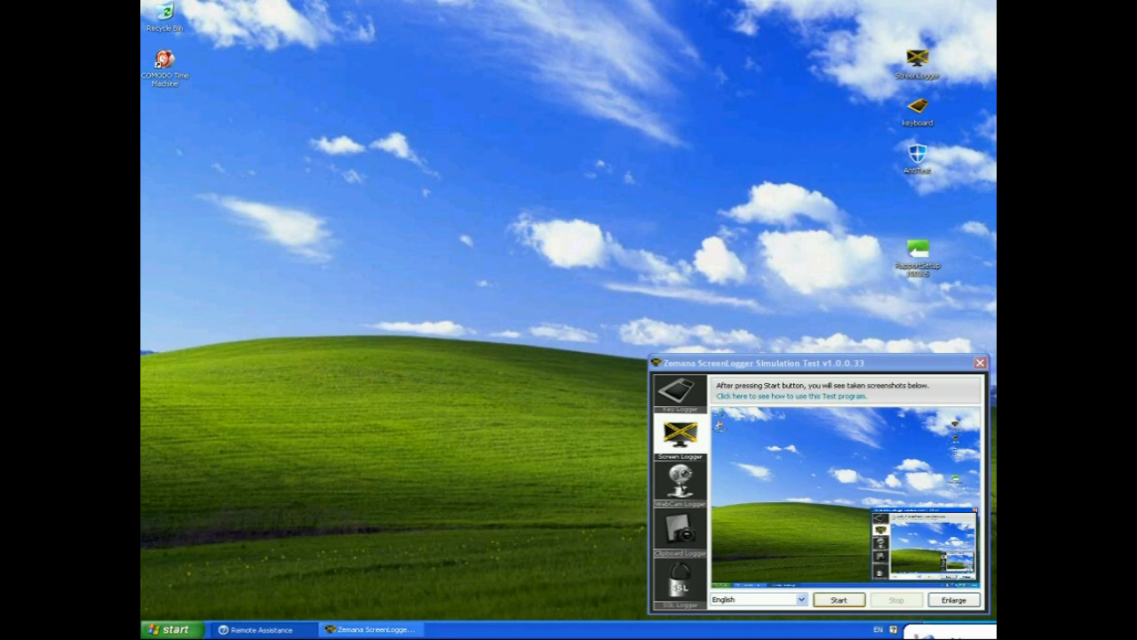
{"action": "left_click", "coordinate": [838, 599]}
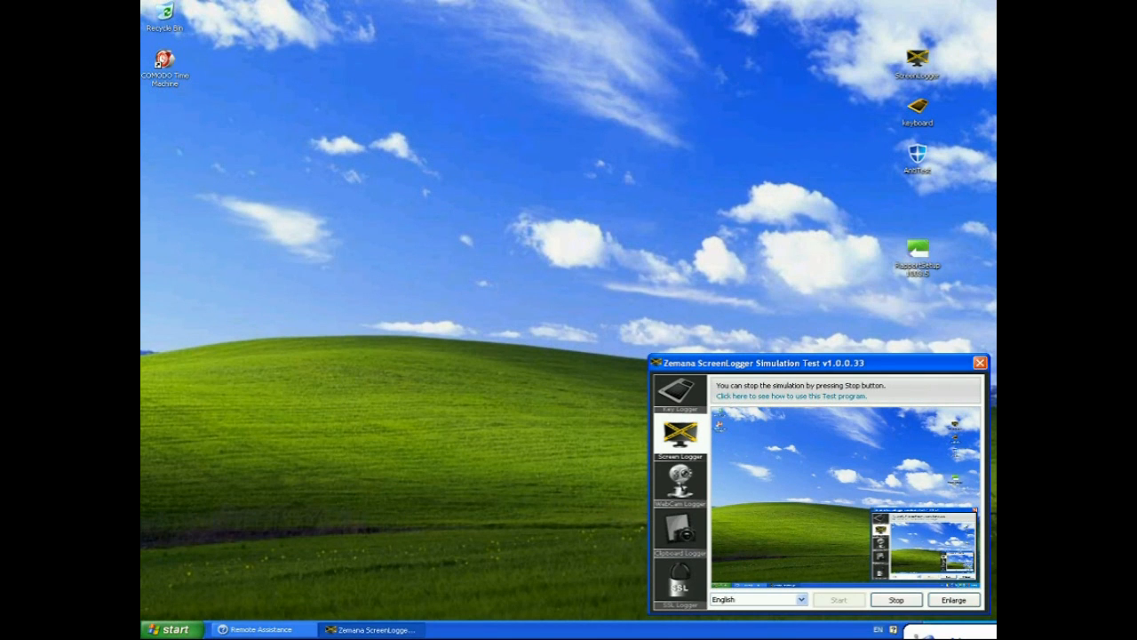
Open Internet Explorer and search Google for 'hsbc internet banking' via the suggestion
{"action": "left_click", "coordinate": [169, 629]}
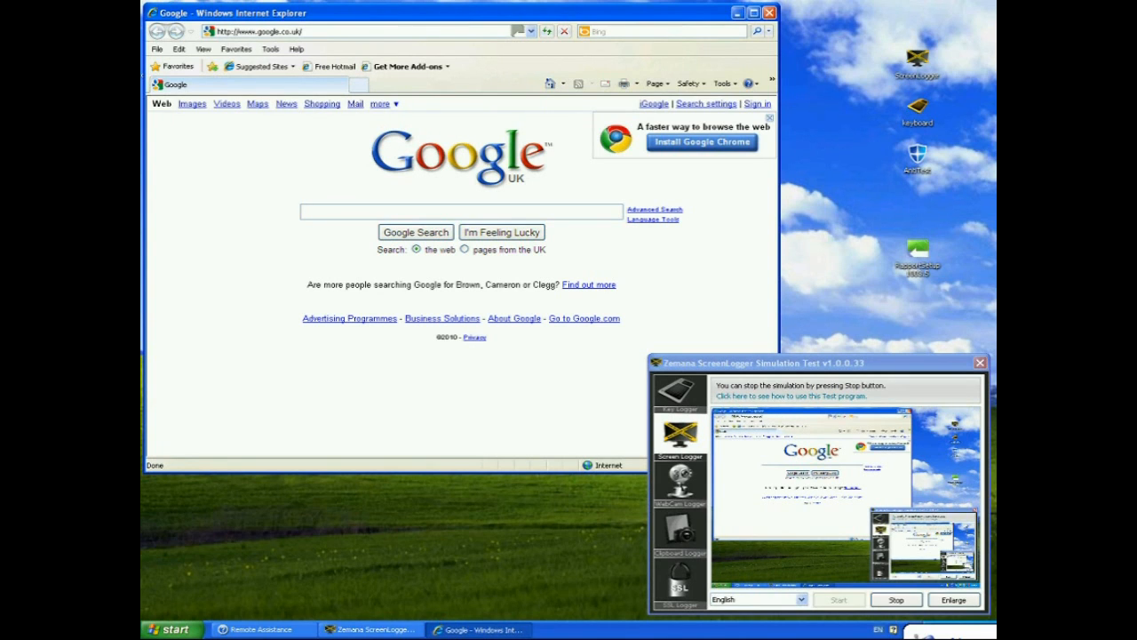
{"action": "type", "text": "hsb"}
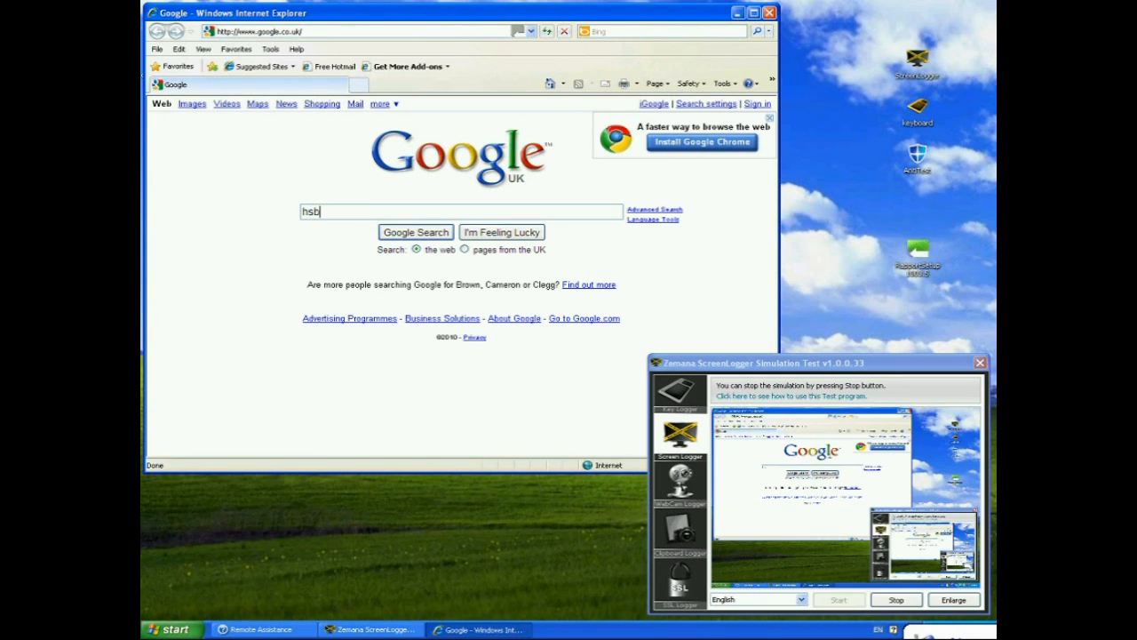
{"action": "type", "text": "c"}
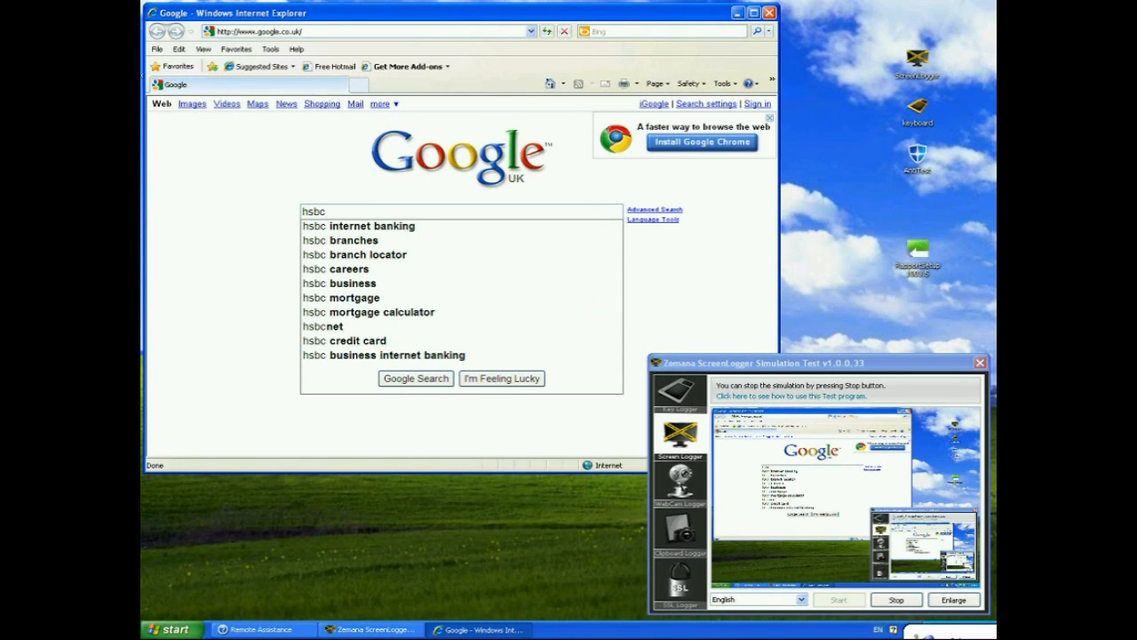
{"action": "left_click", "coordinate": [359, 226]}
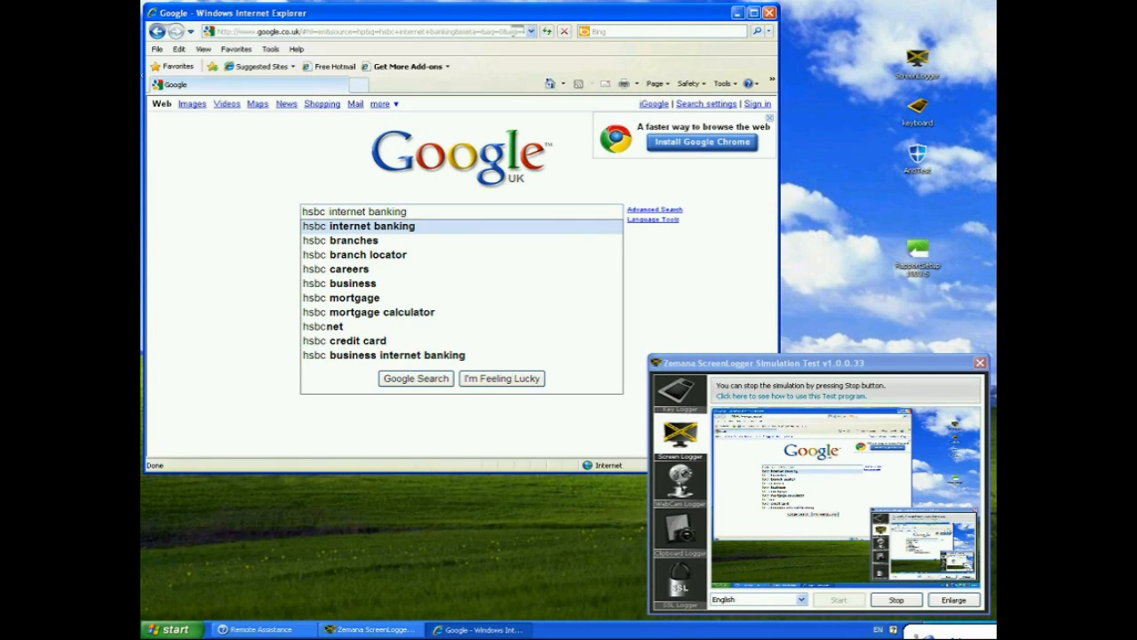
{"action": "left_click", "coordinate": [359, 225]}
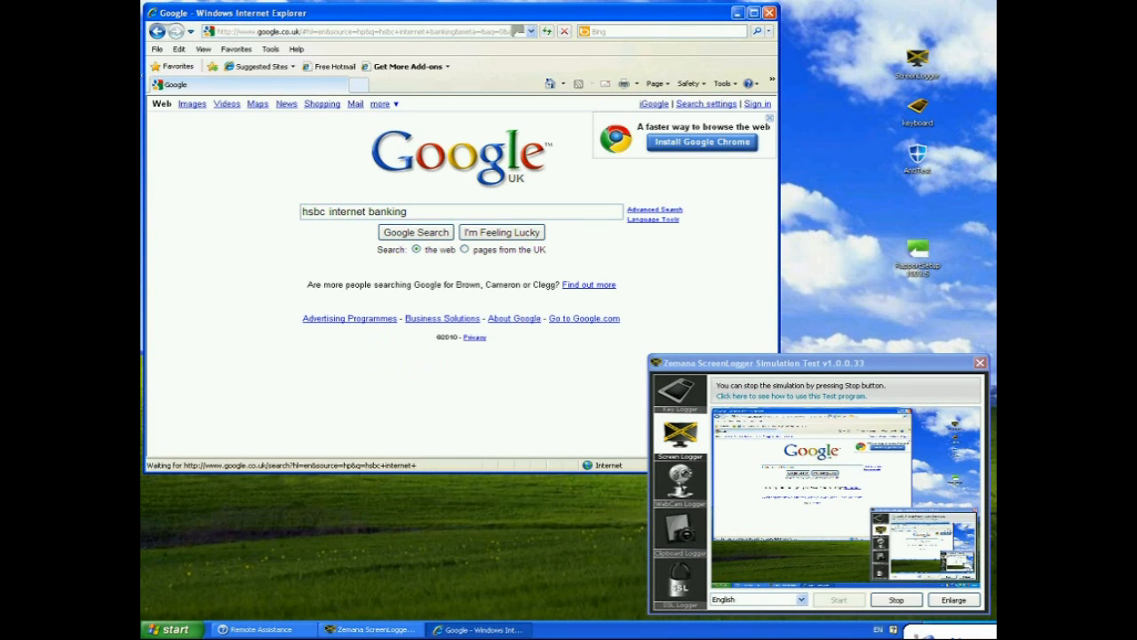
Open HSBC's 'Log on to Personal Internet Banking' result in a new tab
{"action": "left_click", "coordinate": [415, 231]}
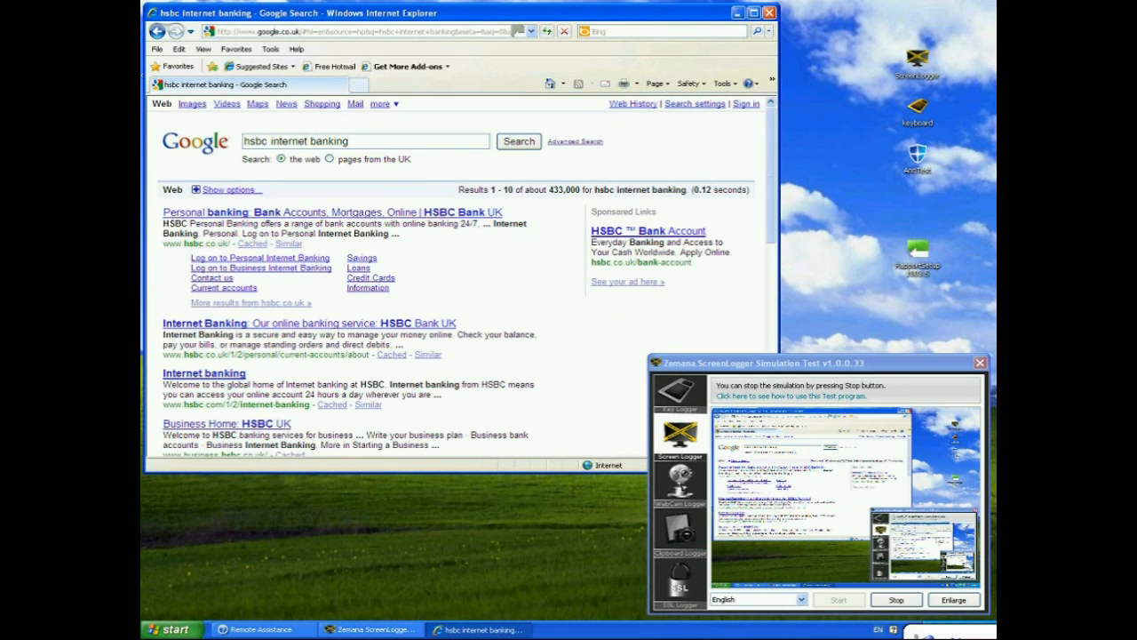
{"action": "mouse_move", "coordinate": [259, 258]}
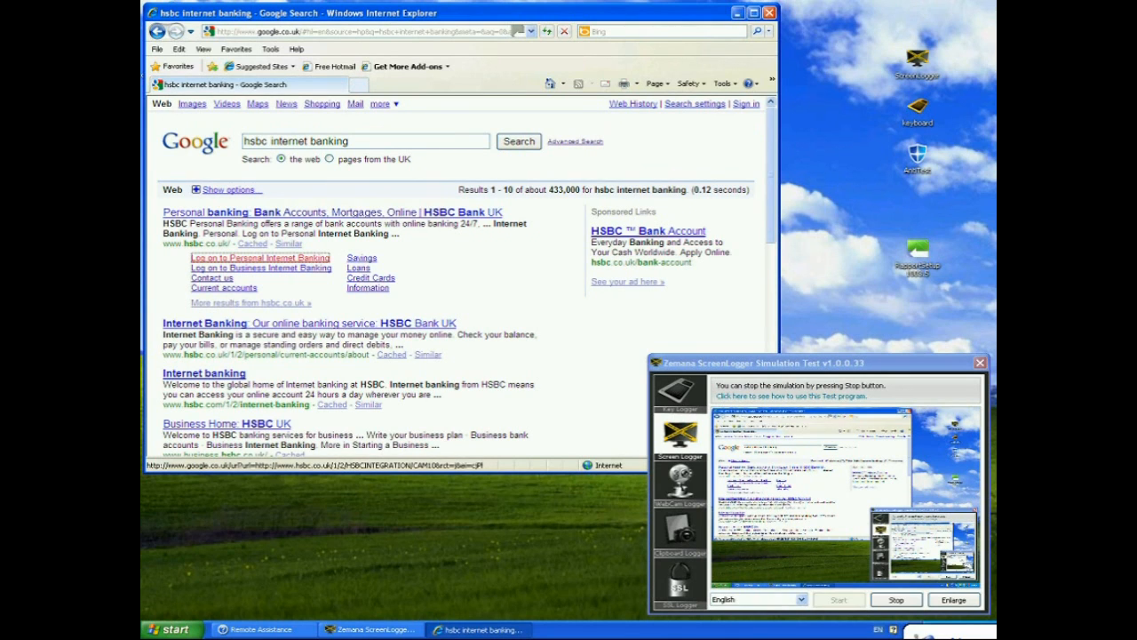
{"action": "right_click", "coordinate": [258, 258]}
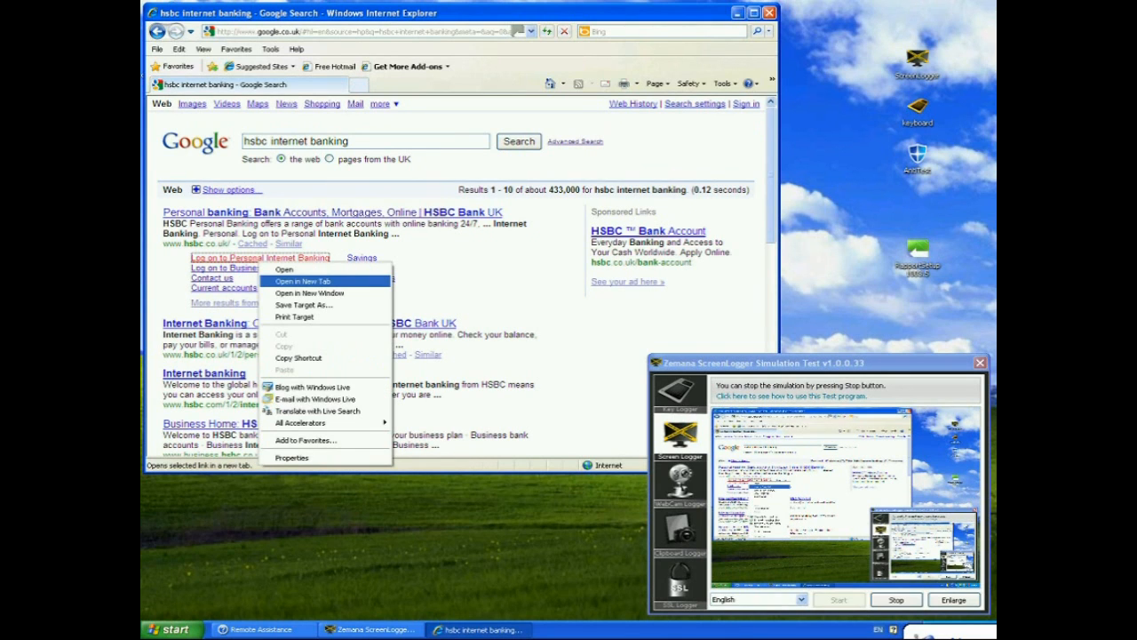
{"action": "left_click", "coordinate": [302, 280]}
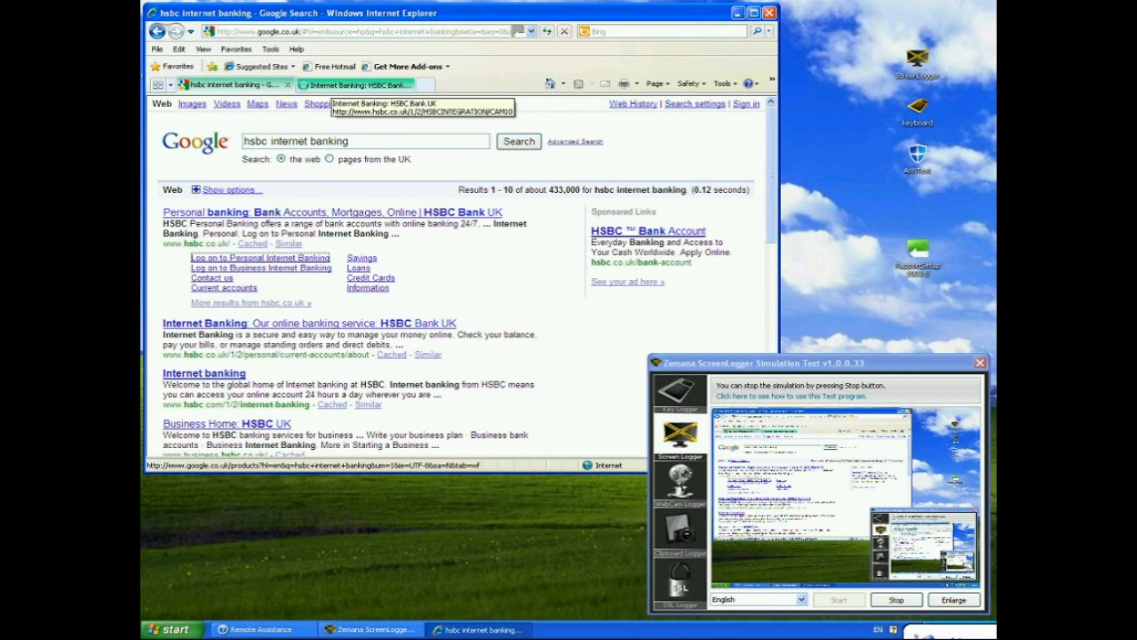
{"action": "left_click", "coordinate": [355, 84]}
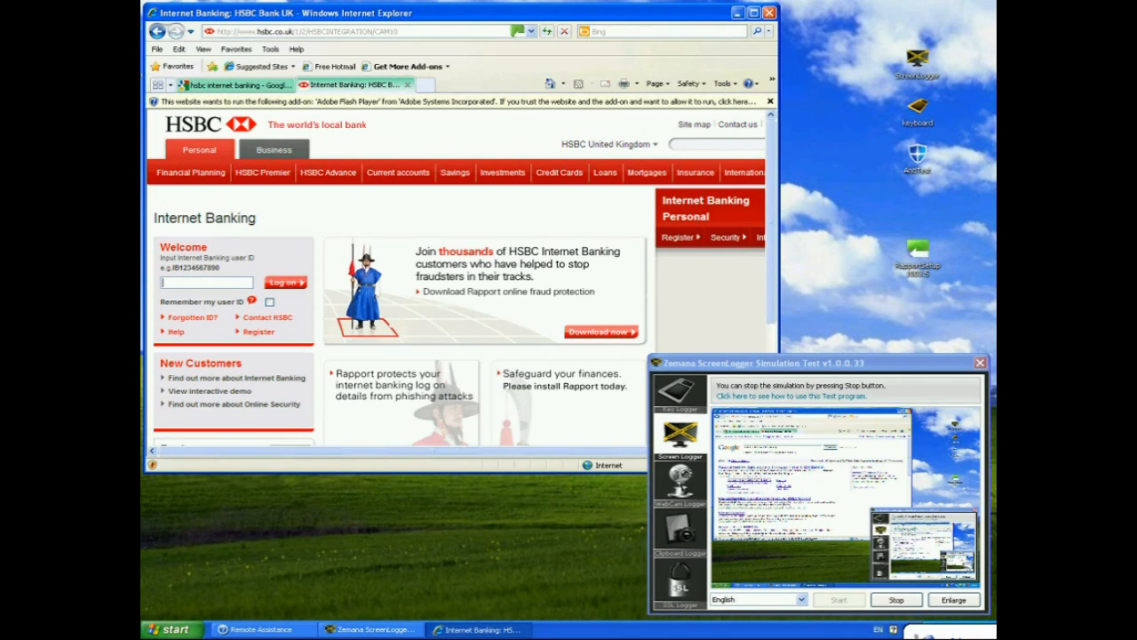
{"action": "type", "text": "8"}
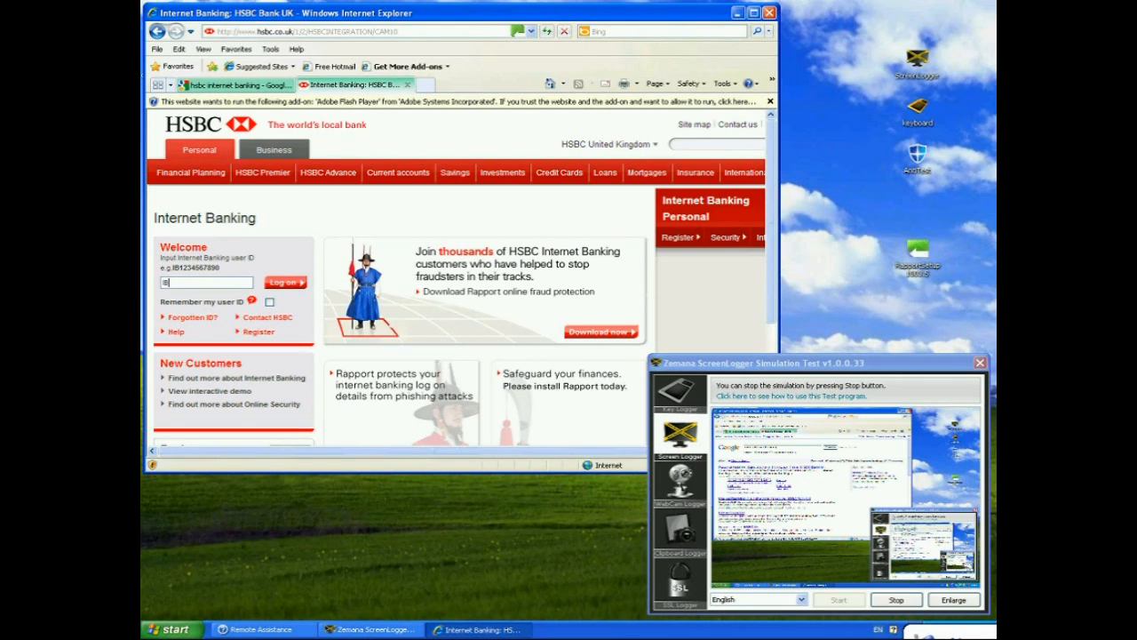
{"action": "type", "text": "IB1234567890"}
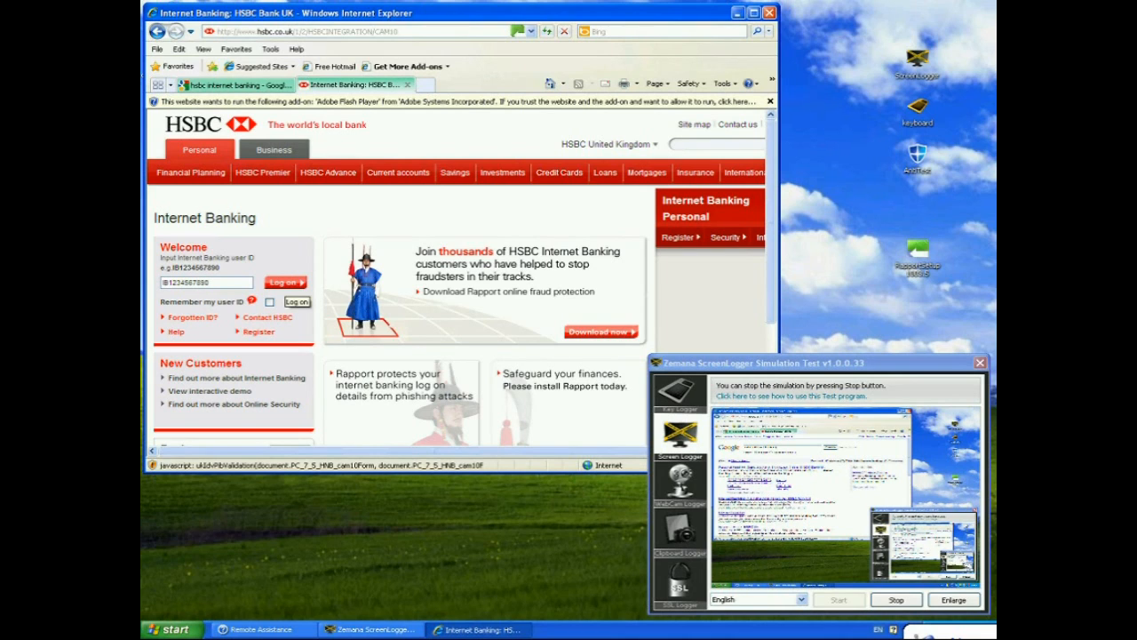
{"action": "left_click", "coordinate": [284, 282]}
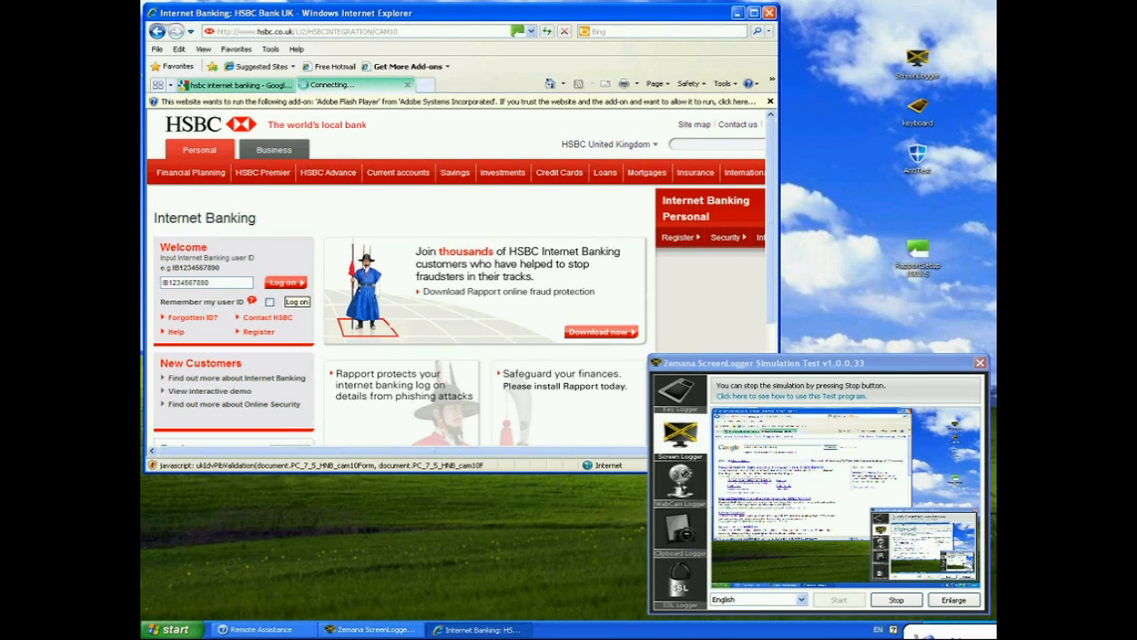
Dismiss Rapport's user ID monitoring prompt and resubmit the HSBC log-on
{"action": "left_click", "coordinate": [285, 283]}
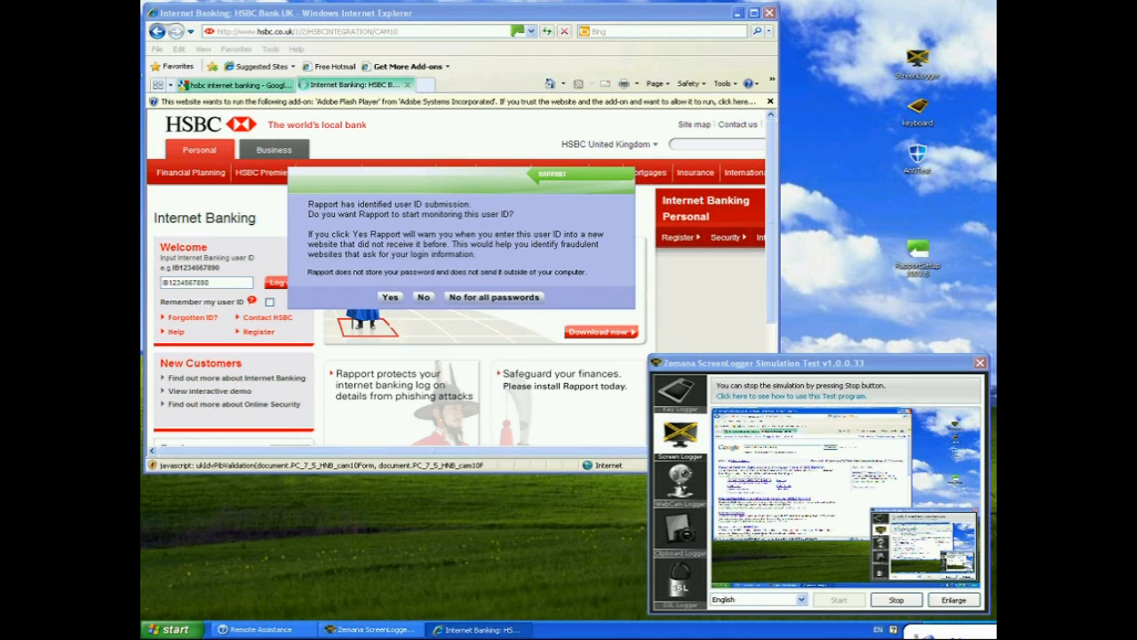
{"action": "left_click", "coordinate": [389, 297]}
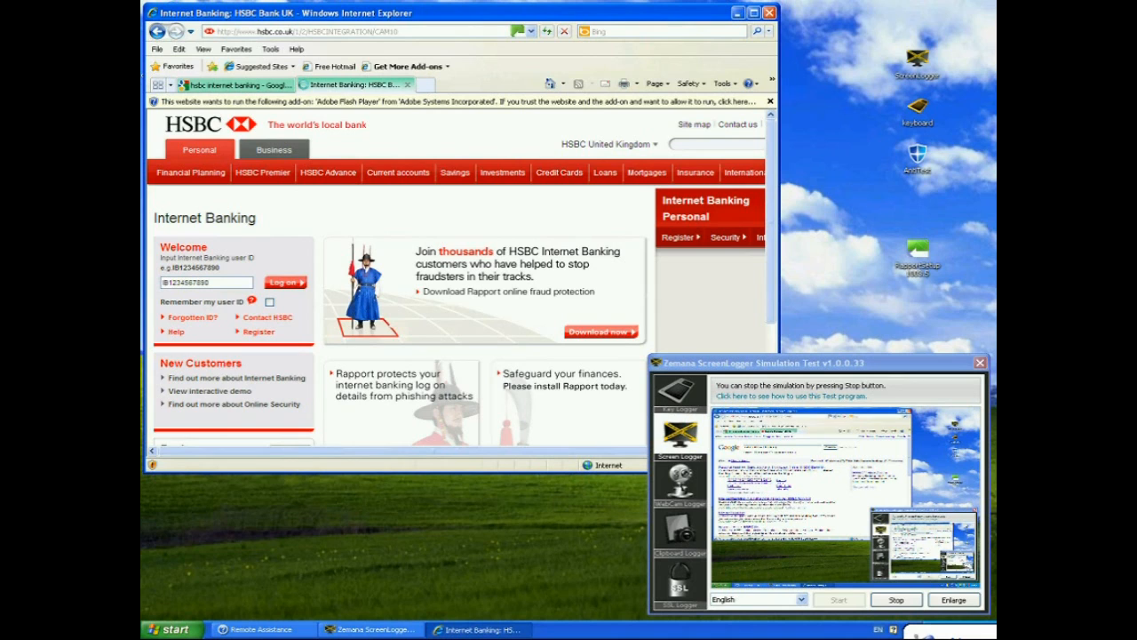
{"action": "left_click", "coordinate": [284, 282]}
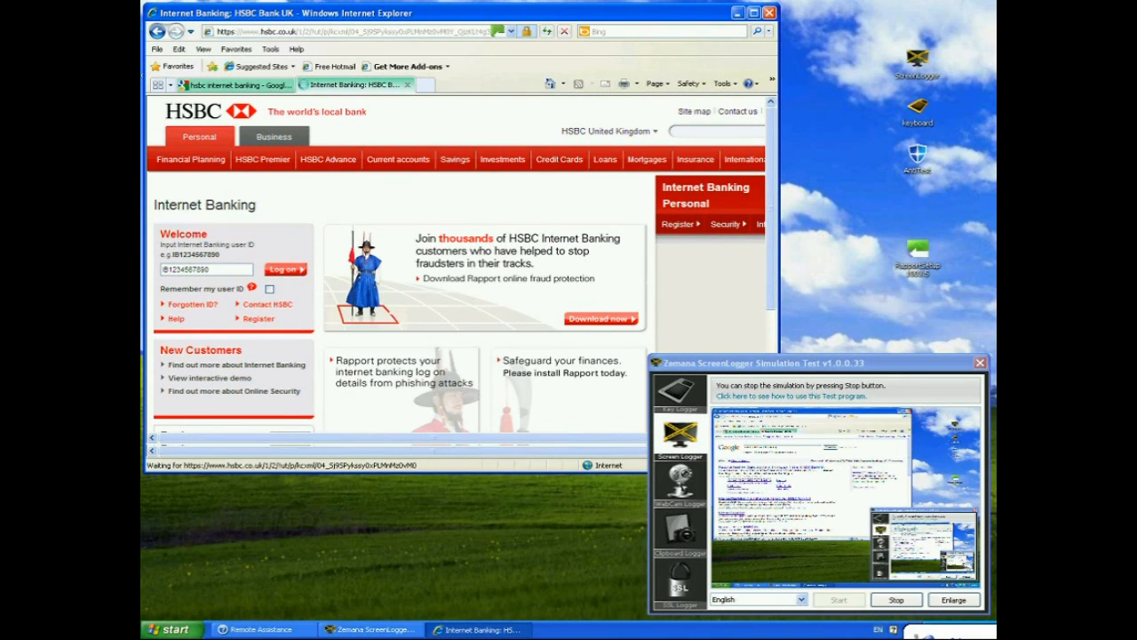
Wait for 'My security for Internet Banking' to load, then bring the Google tab forward
{"action": "left_click", "coordinate": [284, 270]}
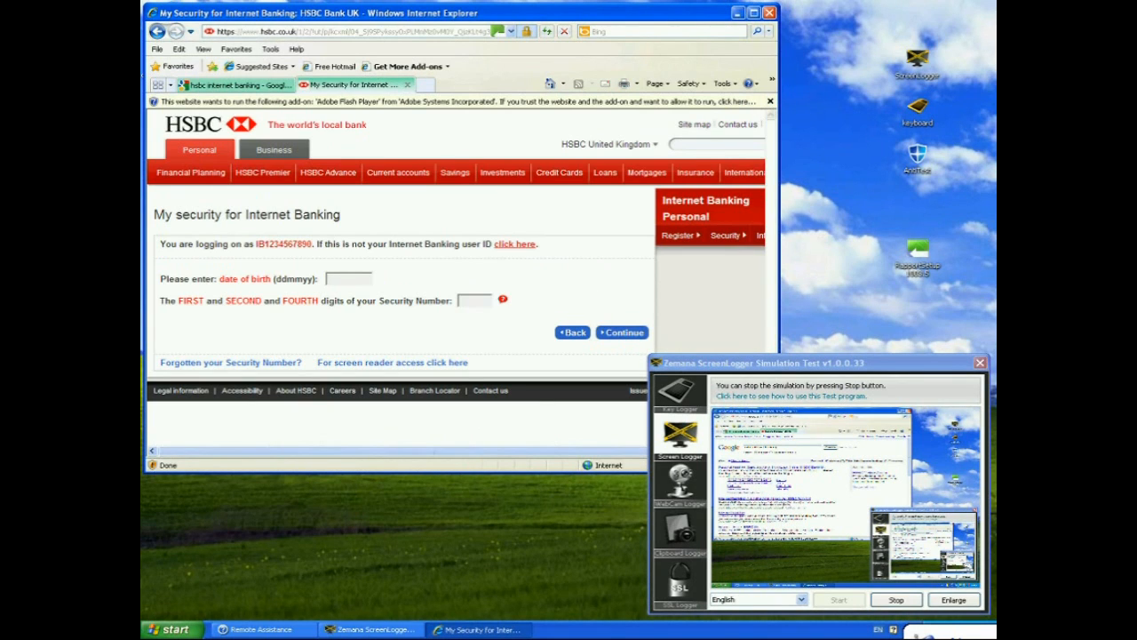
{"action": "left_click", "coordinate": [349, 278]}
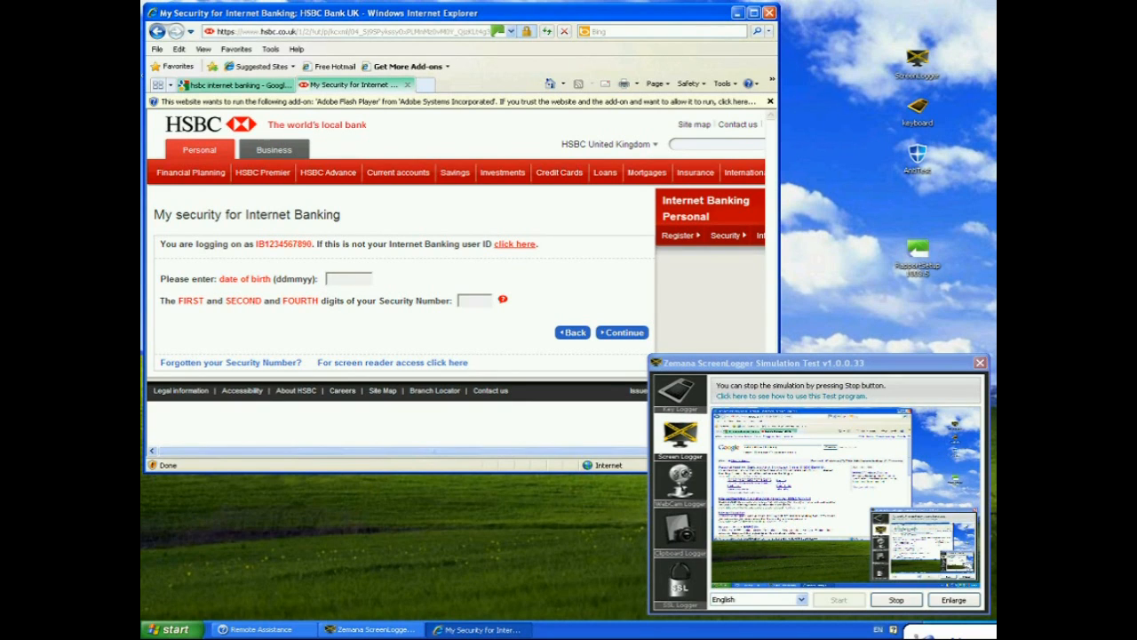
{"action": "left_click", "coordinate": [348, 278]}
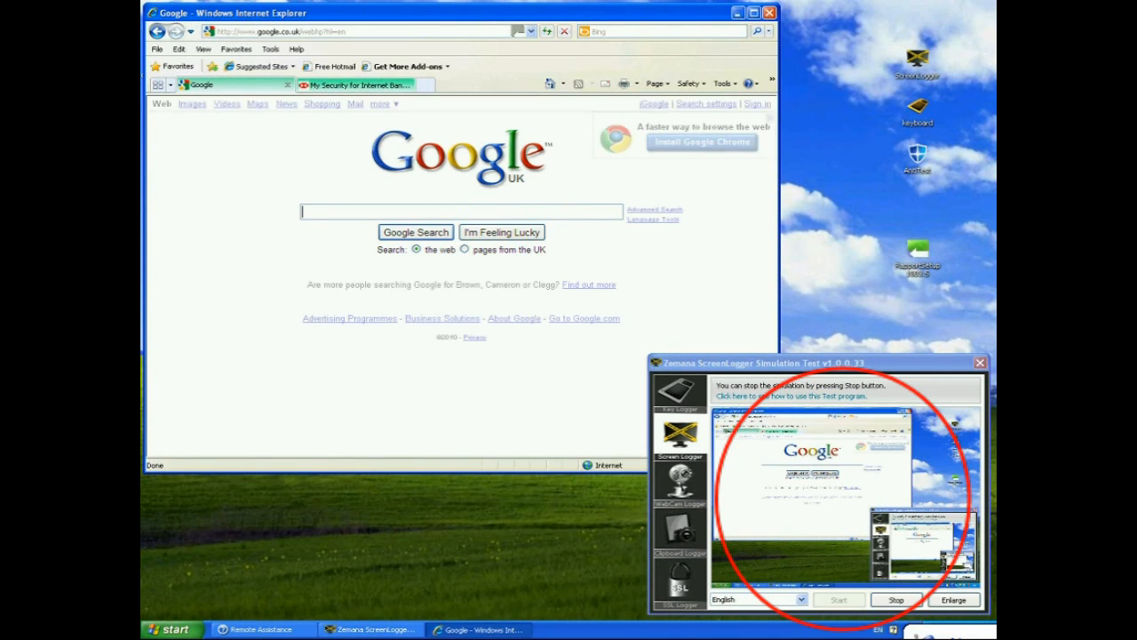
{"action": "mouse_move", "coordinate": [355, 84]}
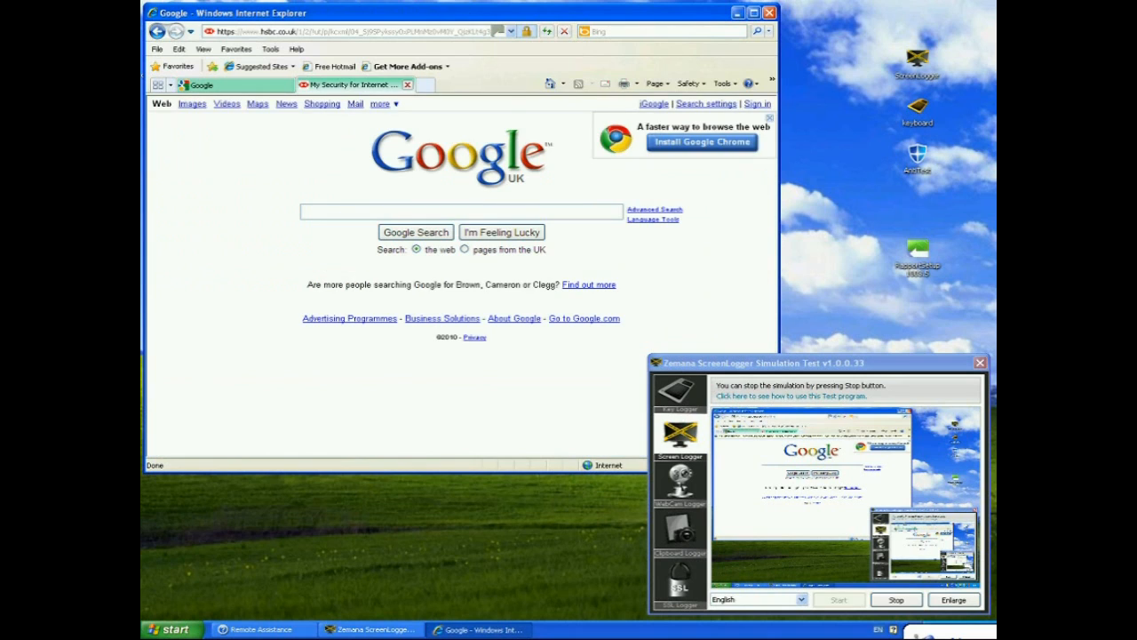
Close the 'My Security for Internet Banking' tab, leaving only Google UK open
{"action": "left_click", "coordinate": [407, 85]}
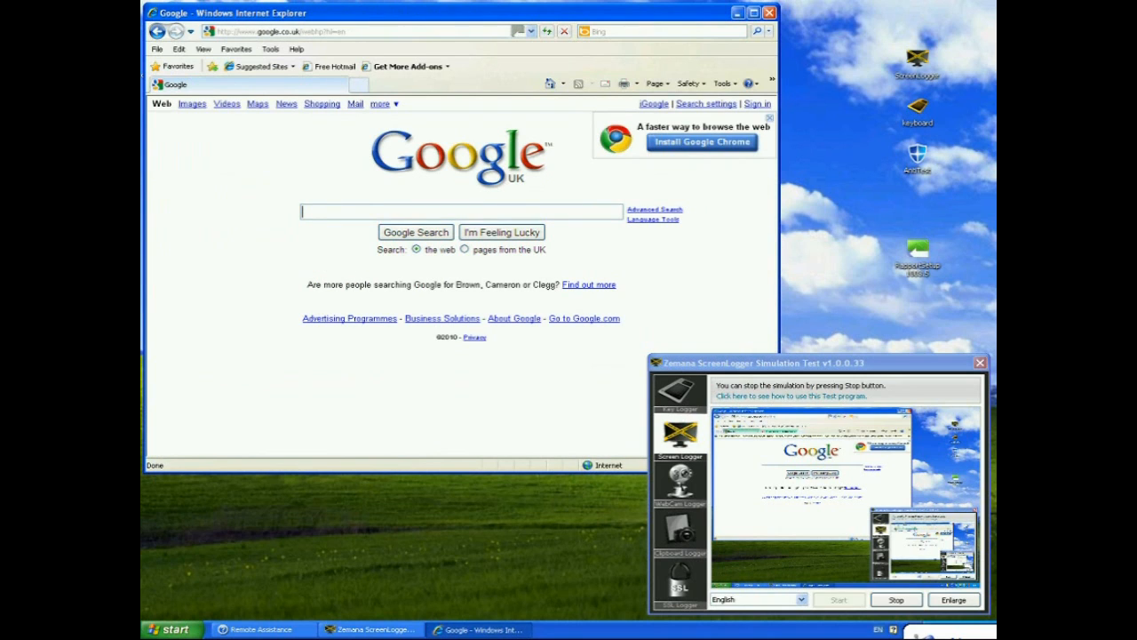